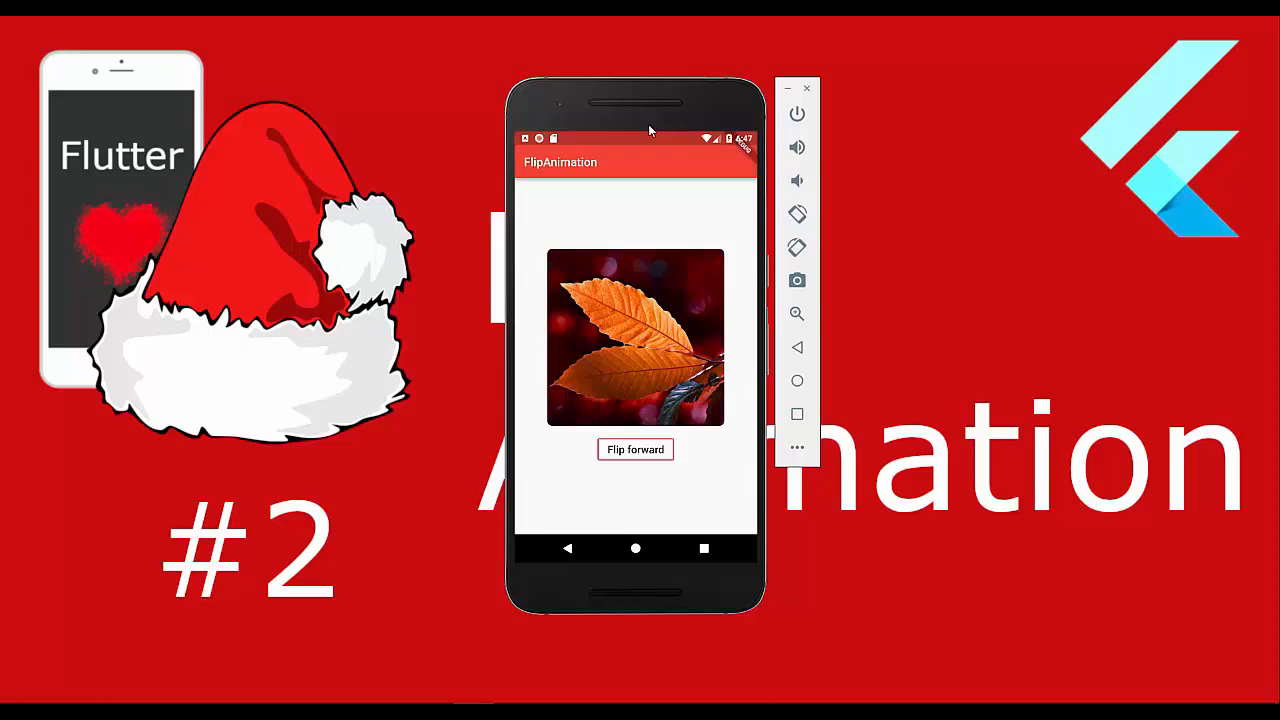
mouse_move(644, 356)
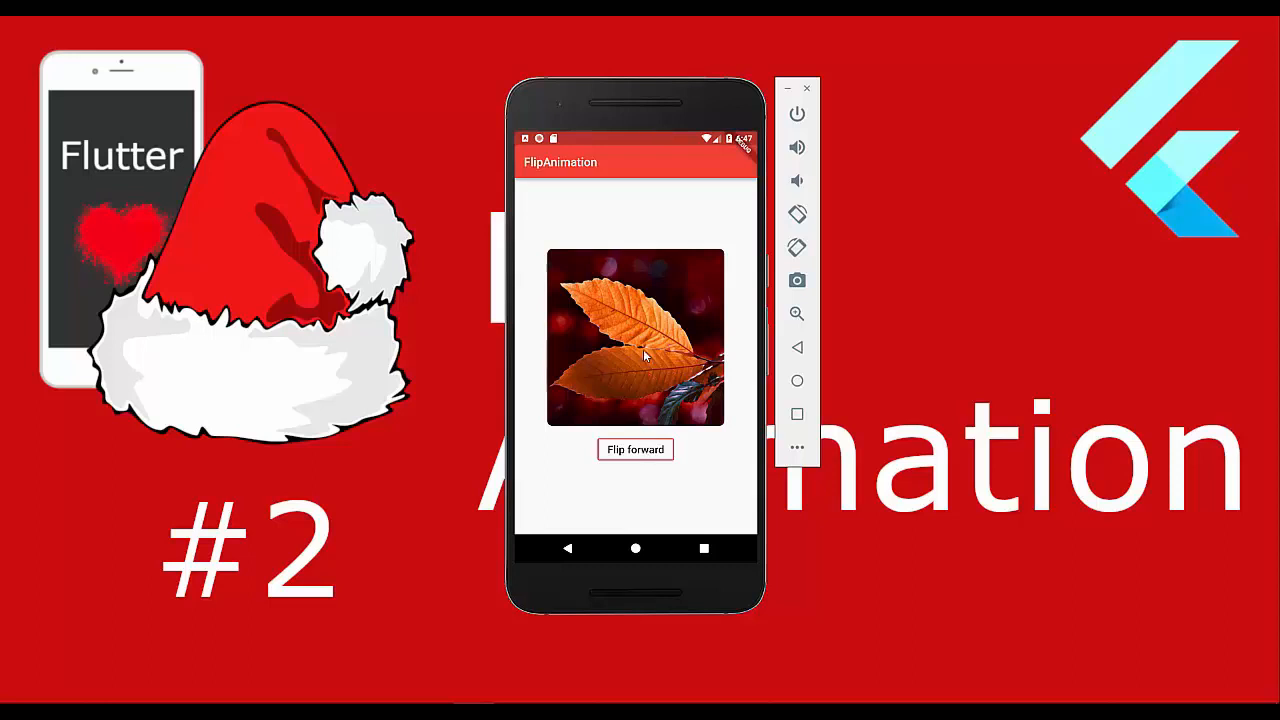
mouse_move(630, 398)
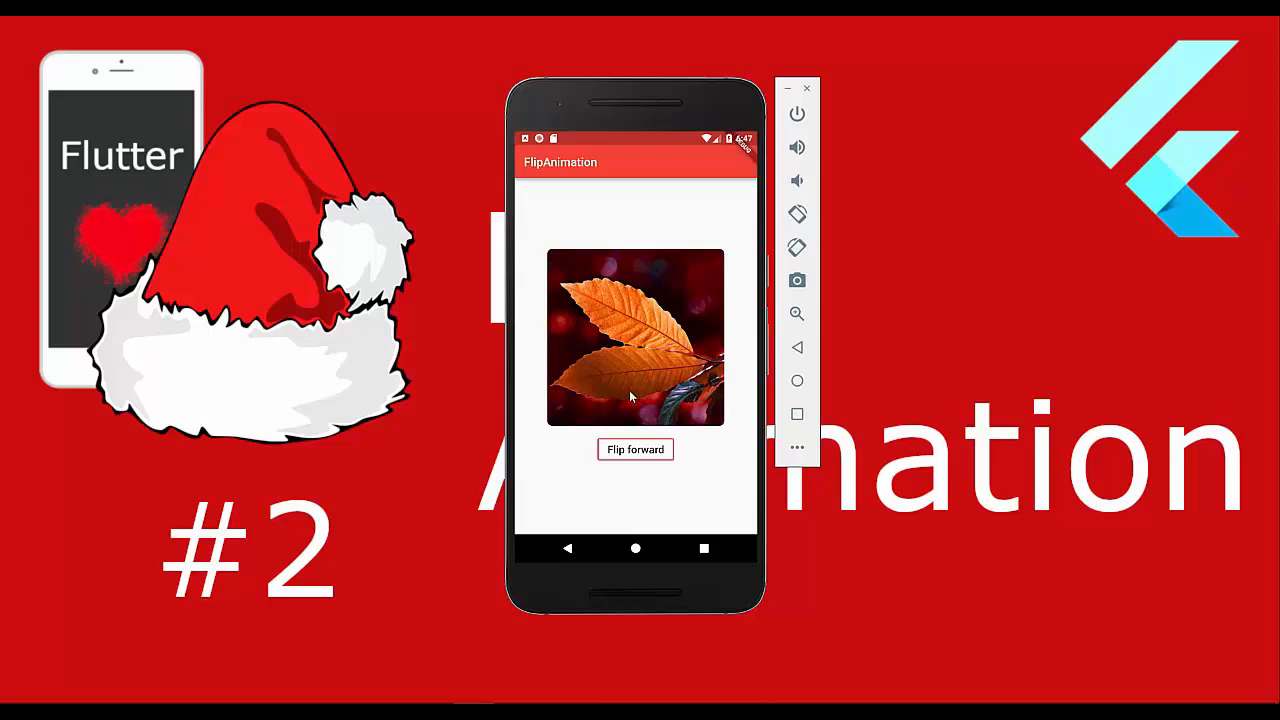
mouse_move(640, 462)
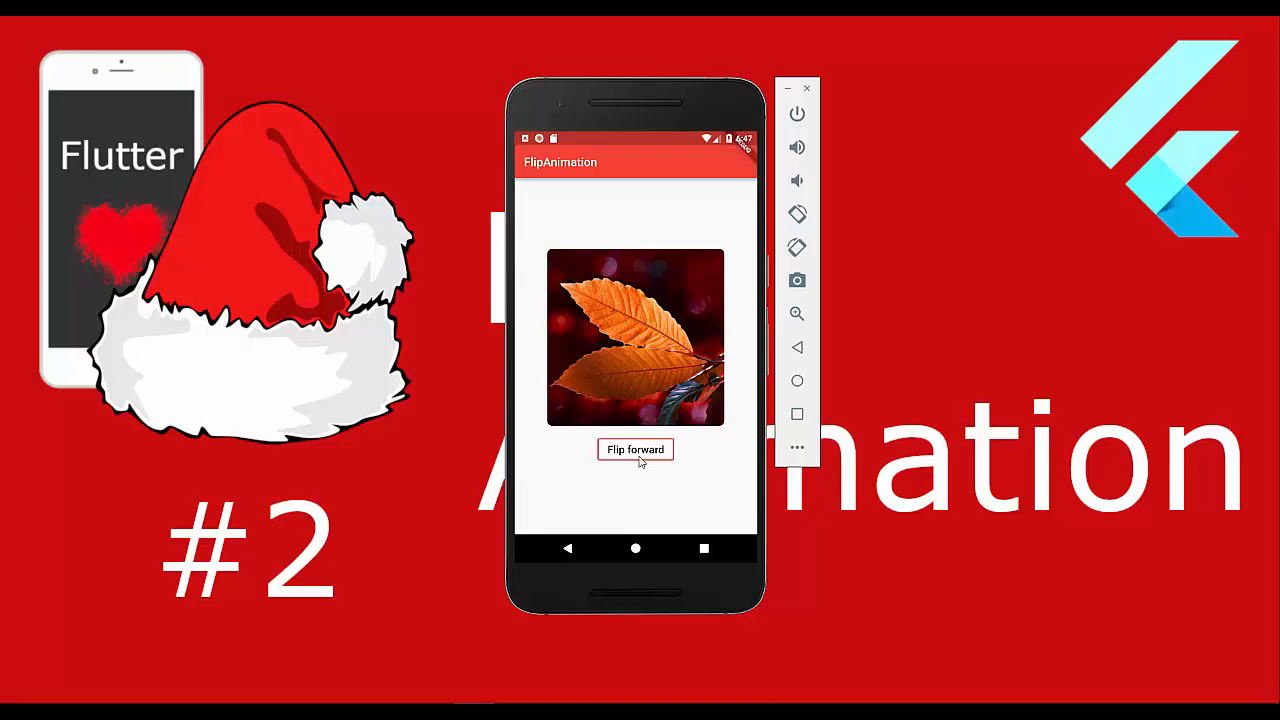
Flip the leaf card to the question-mark image, then reverse-flip it back to the leaf
left_click(636, 448)
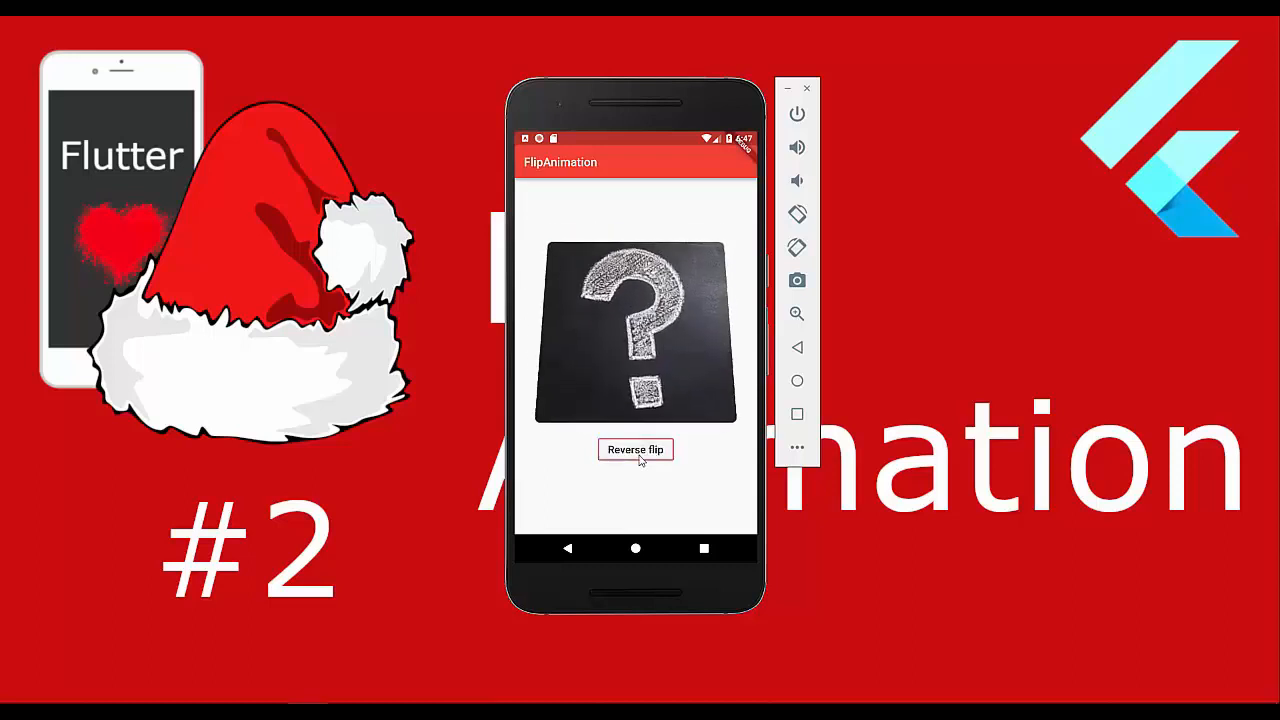
left_click(636, 448)
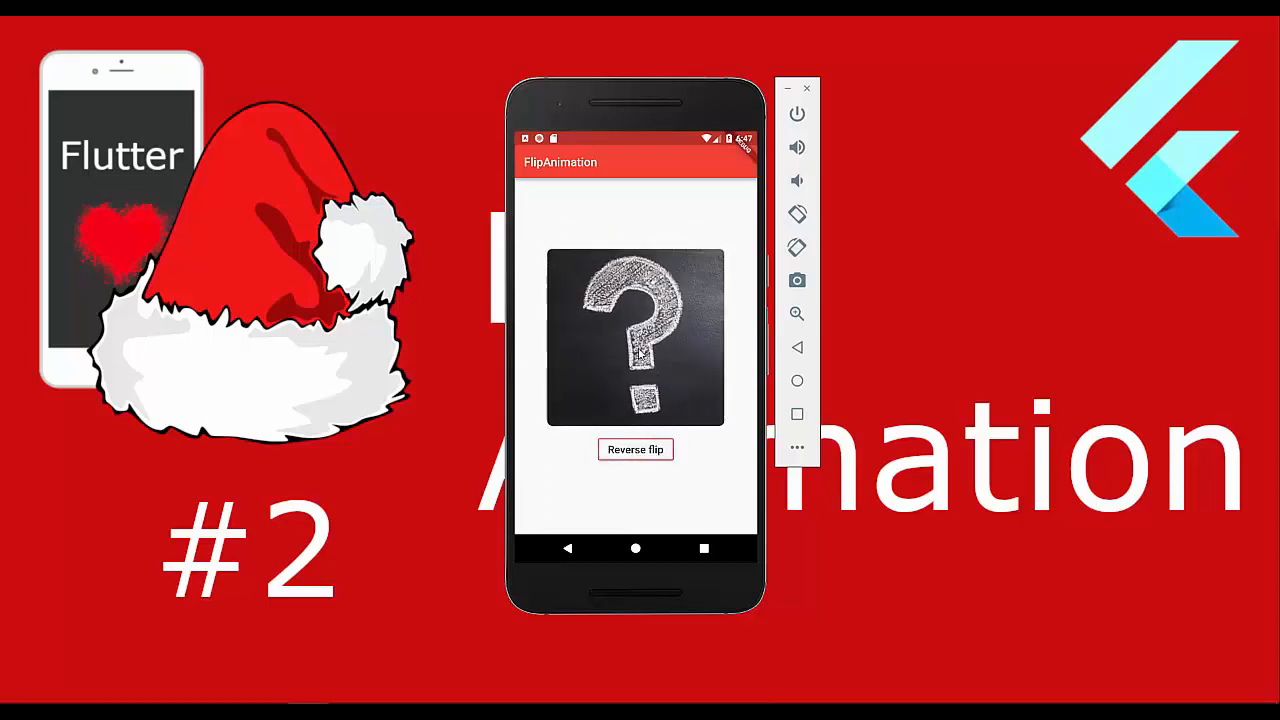
left_click(636, 448)
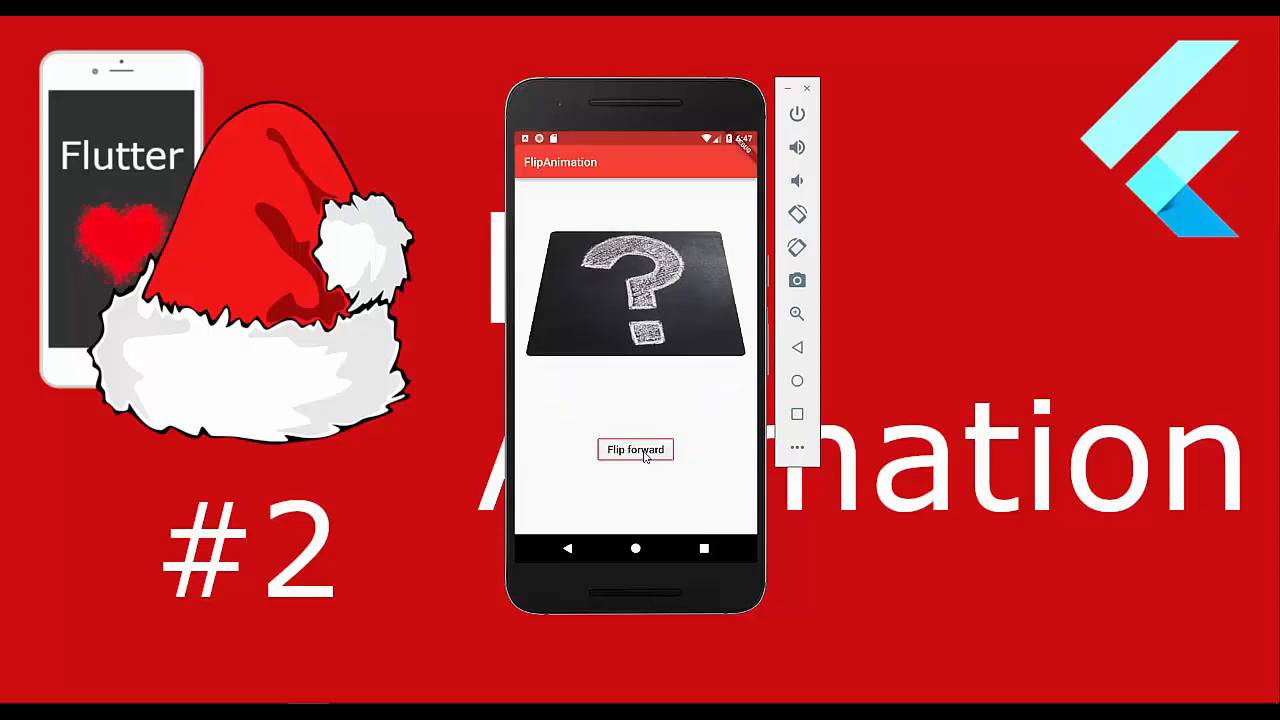
left_click(636, 448)
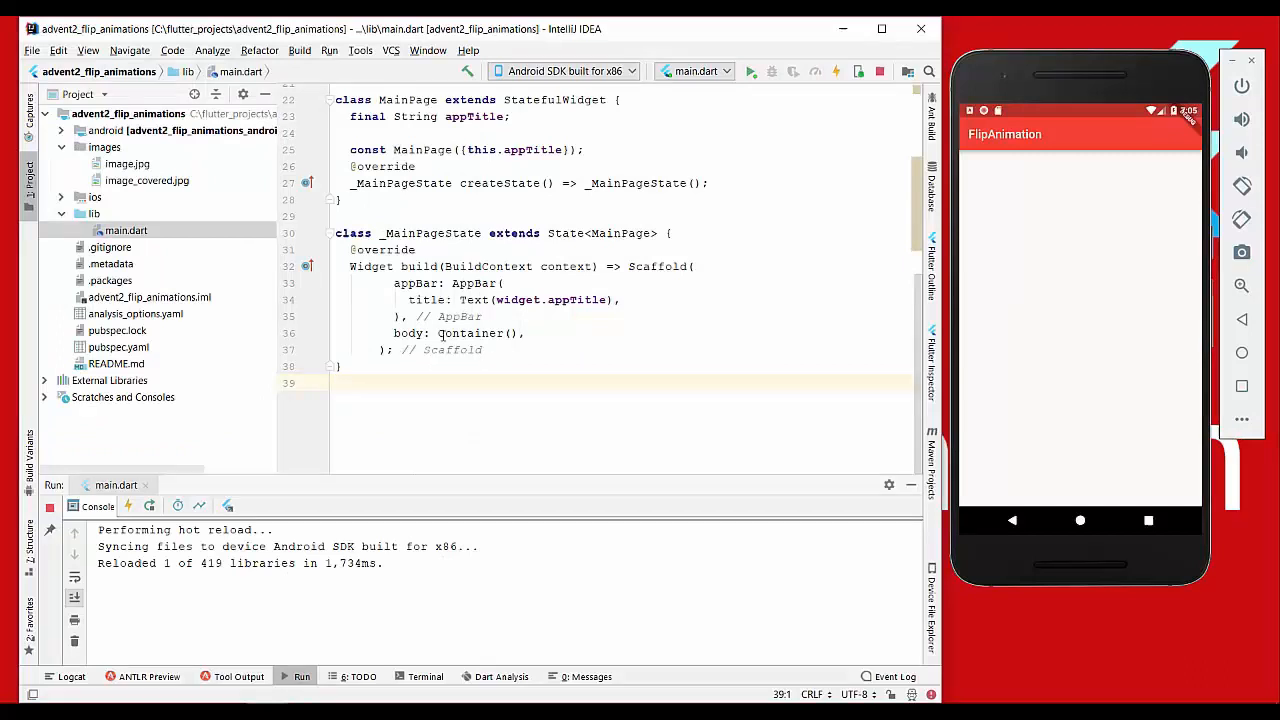
Replace Container() with an OutlineButton 'Flip forward' whose BorderSide is width 2.0 in Theme.of(context).primaryColor
double_click(470, 332)
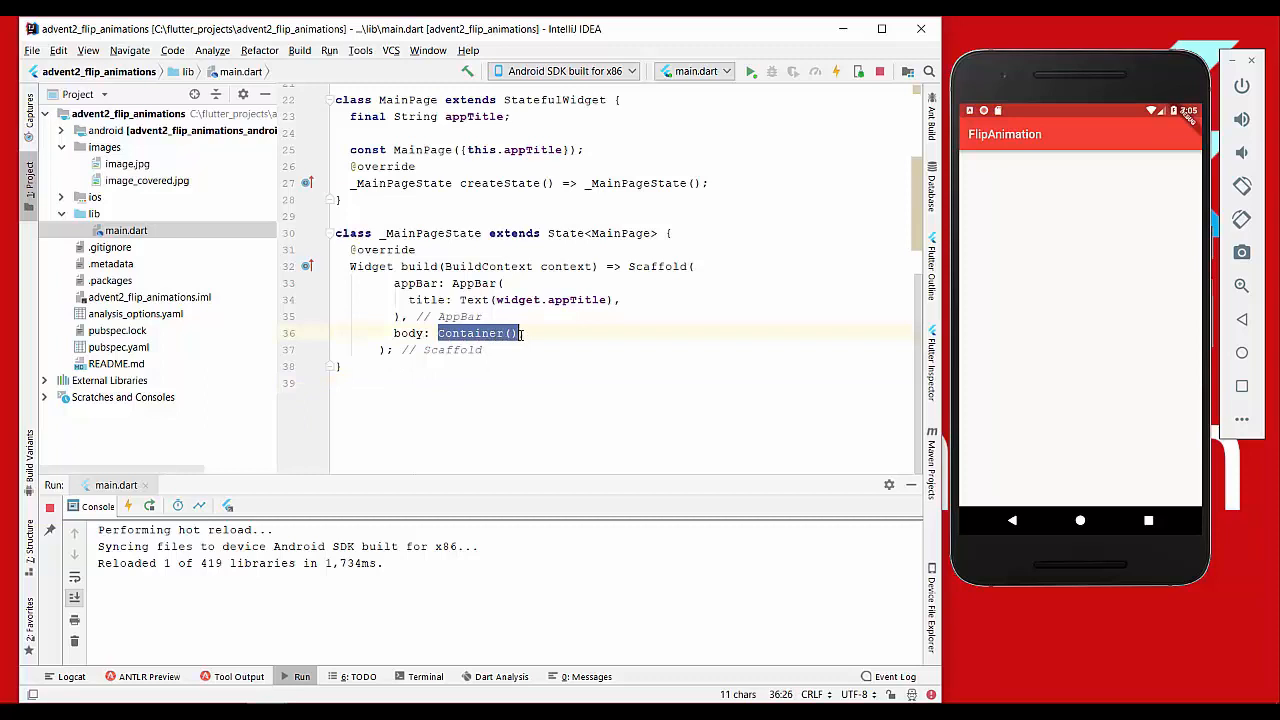
type("Outl")
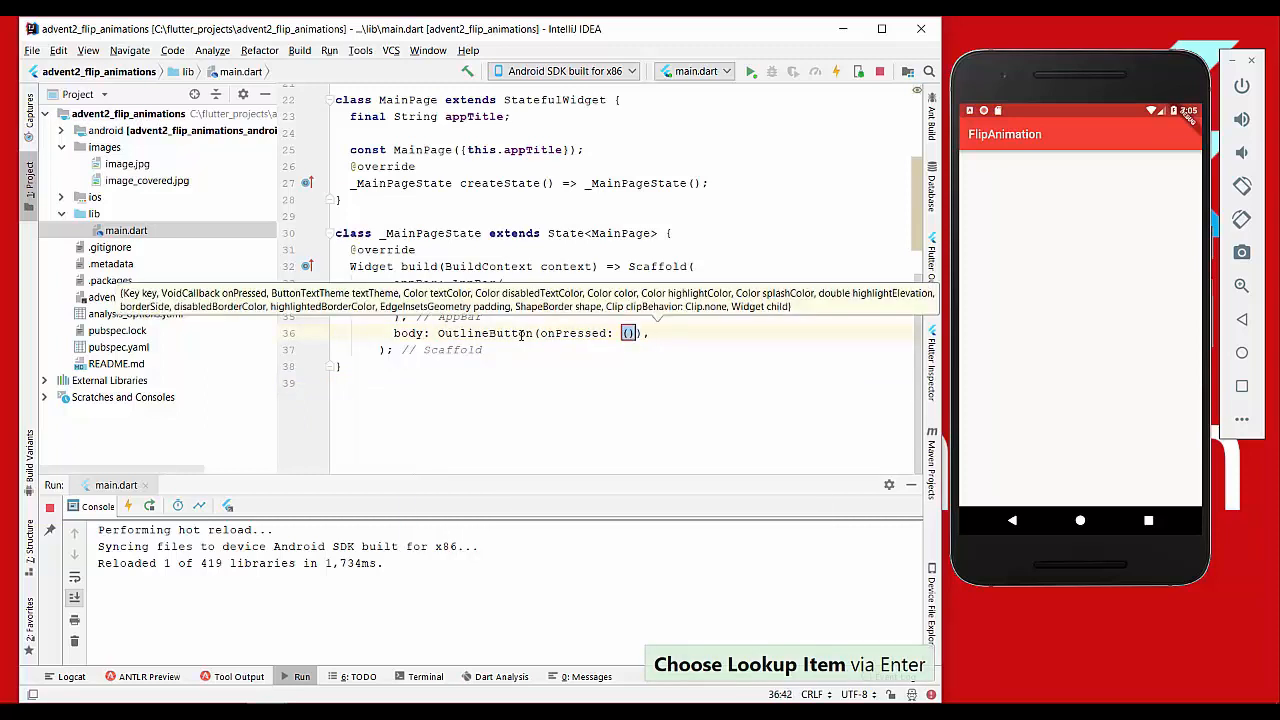
type("{}, child: Text('Flip forward")
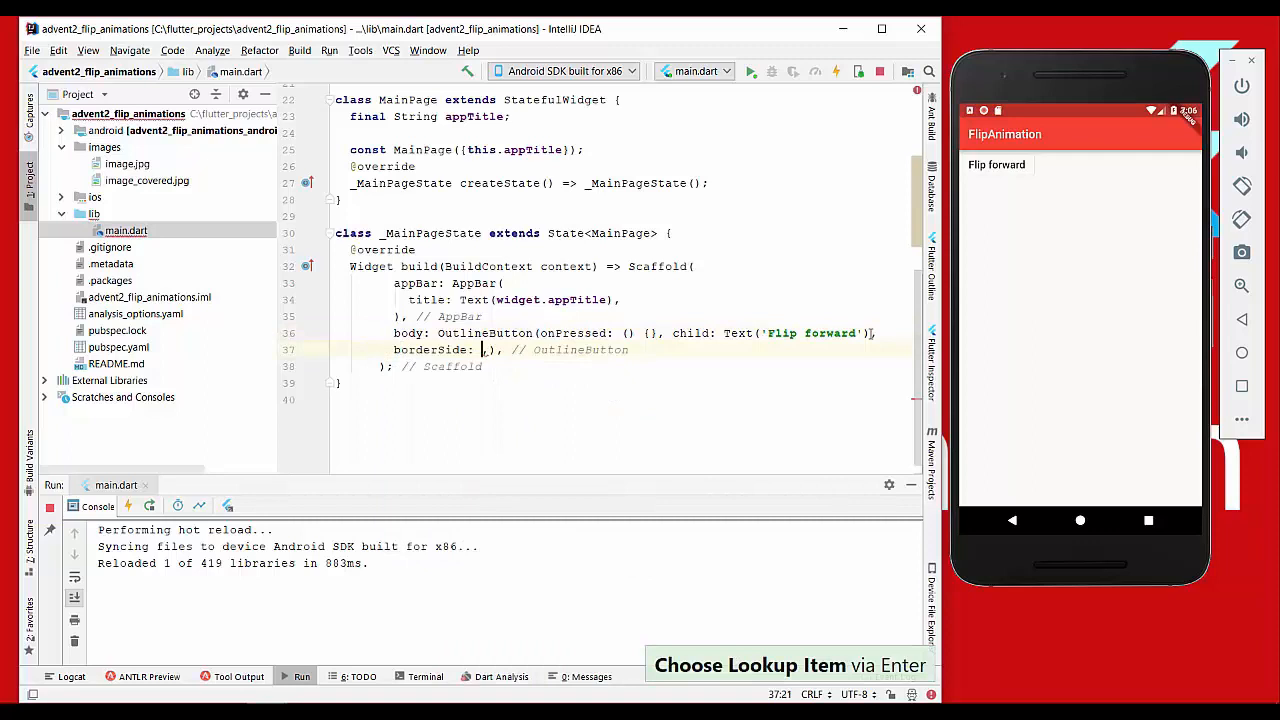
type("BorderSide(width: 2.0, color:")
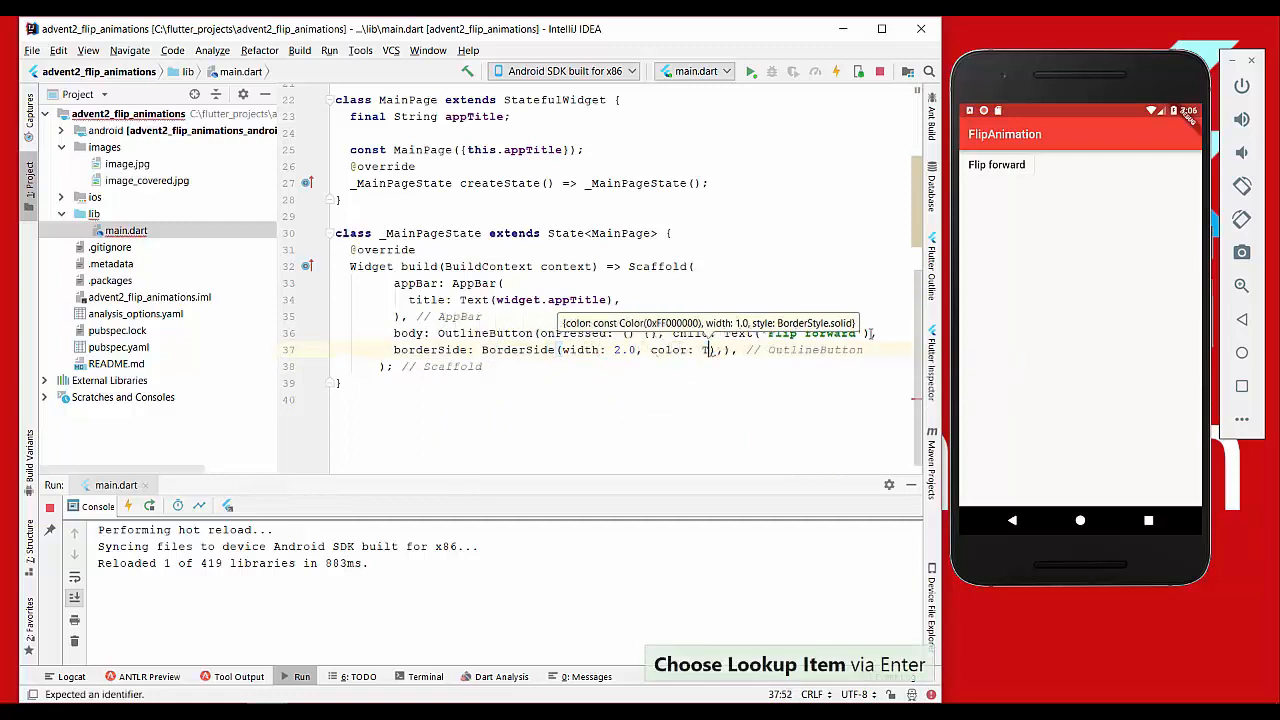
type("Theme.")
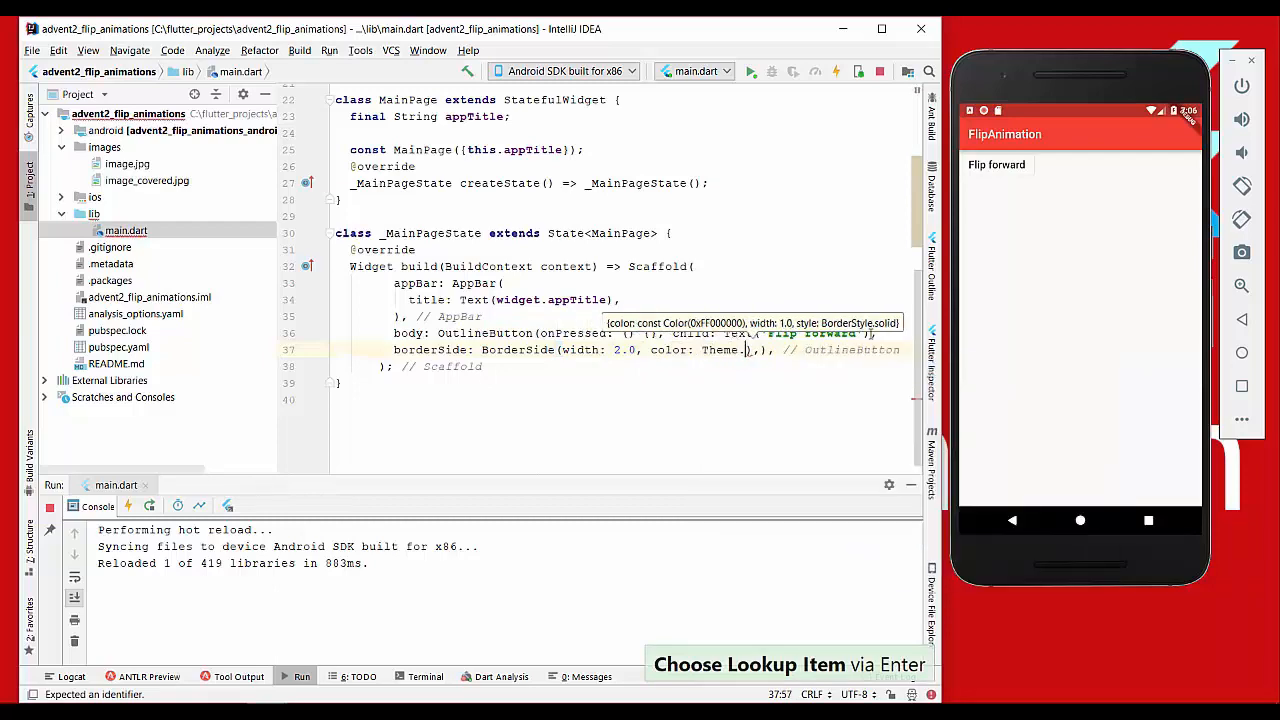
type(".of(context).primaryColor,")
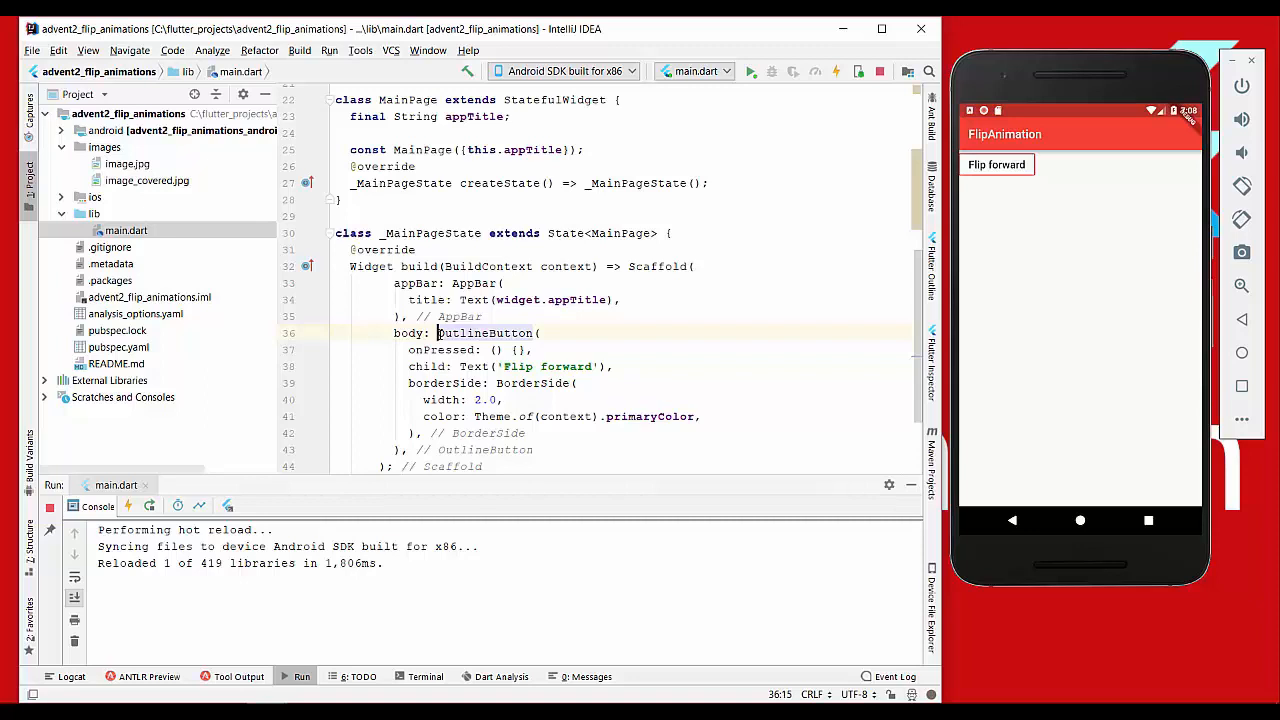
Extract the OutlineButton expression into a buildButton method via Ctrl+Alt+M
key("ctrl+alt+m")
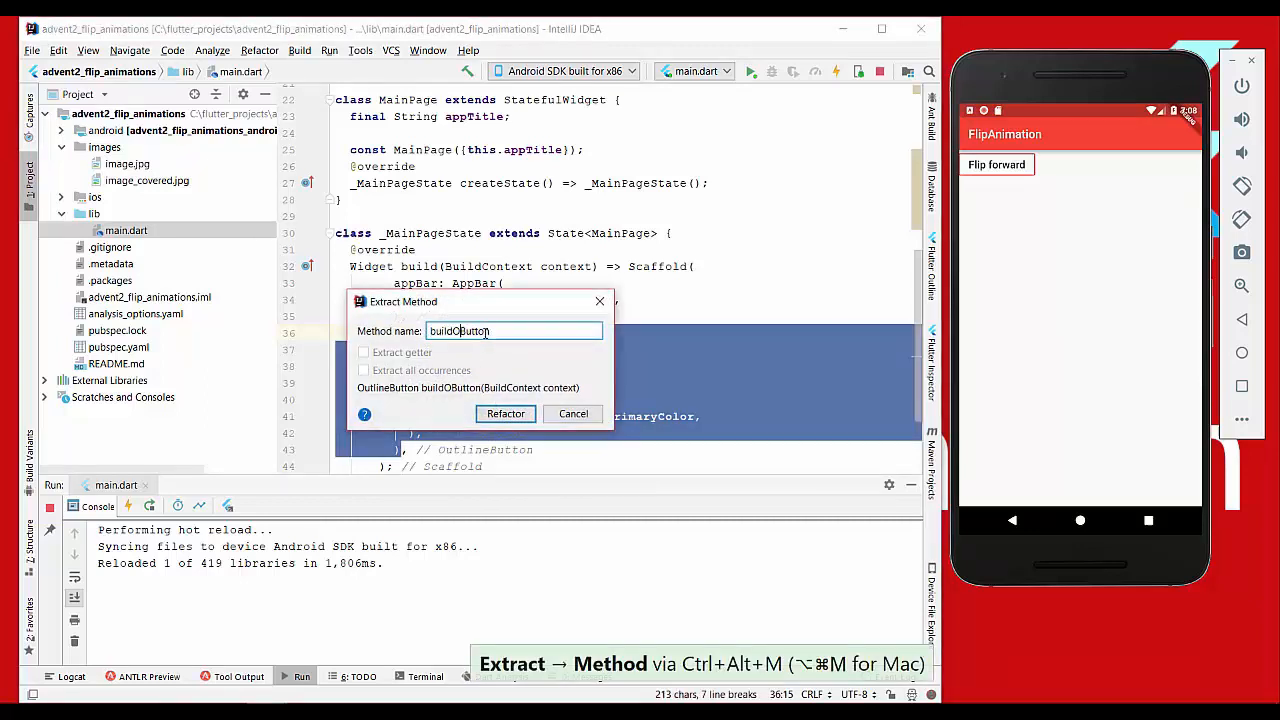
left_click(504, 412)
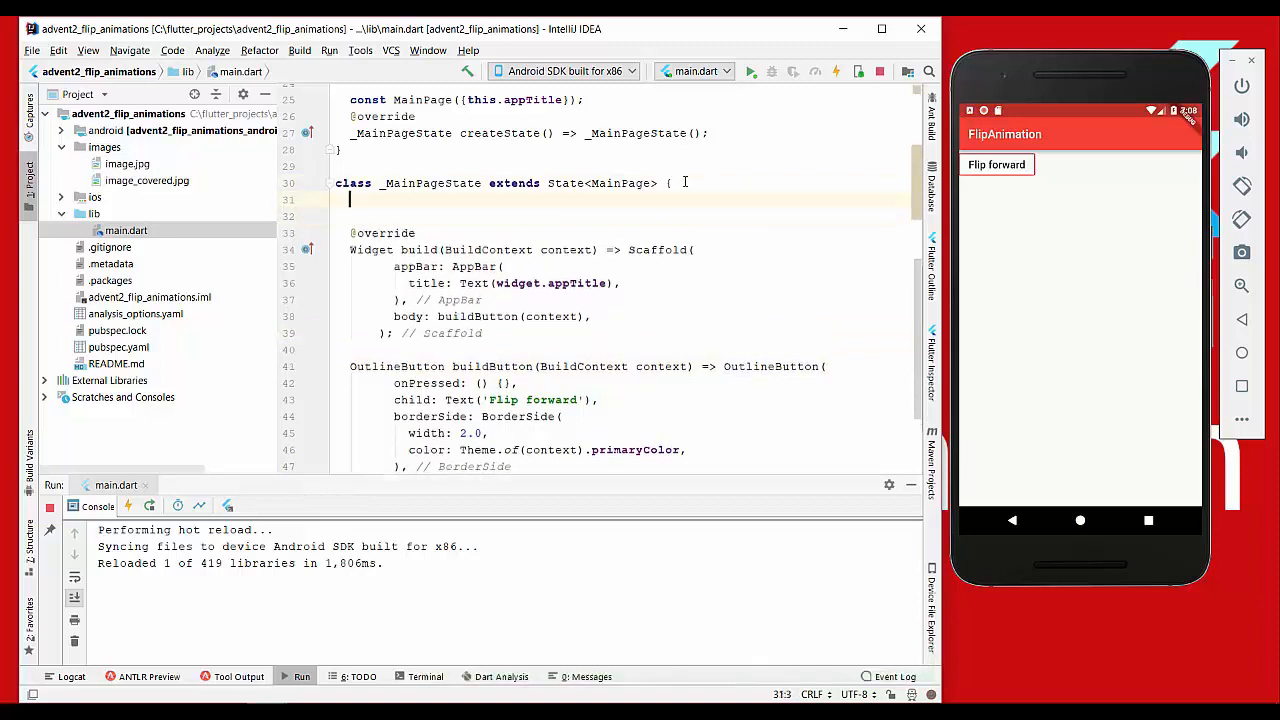
Declare a 'bool flipped = false' field on the page state
type("bool")
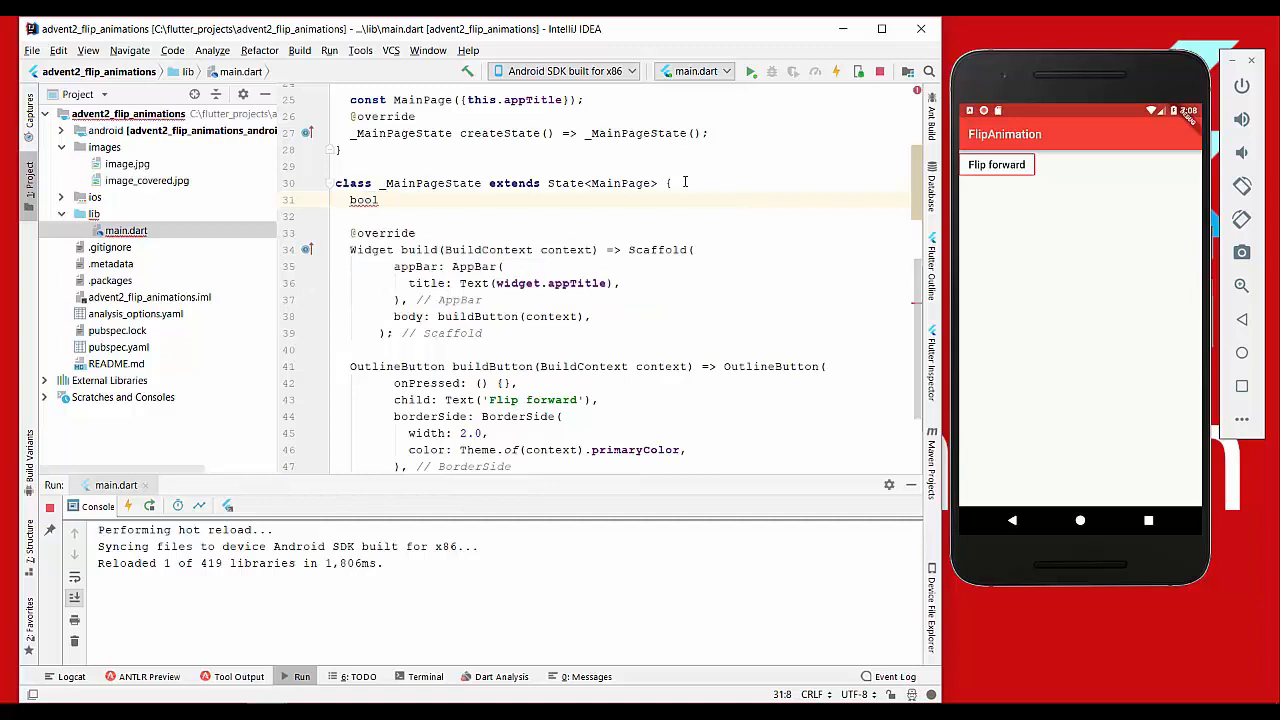
type("flipp")
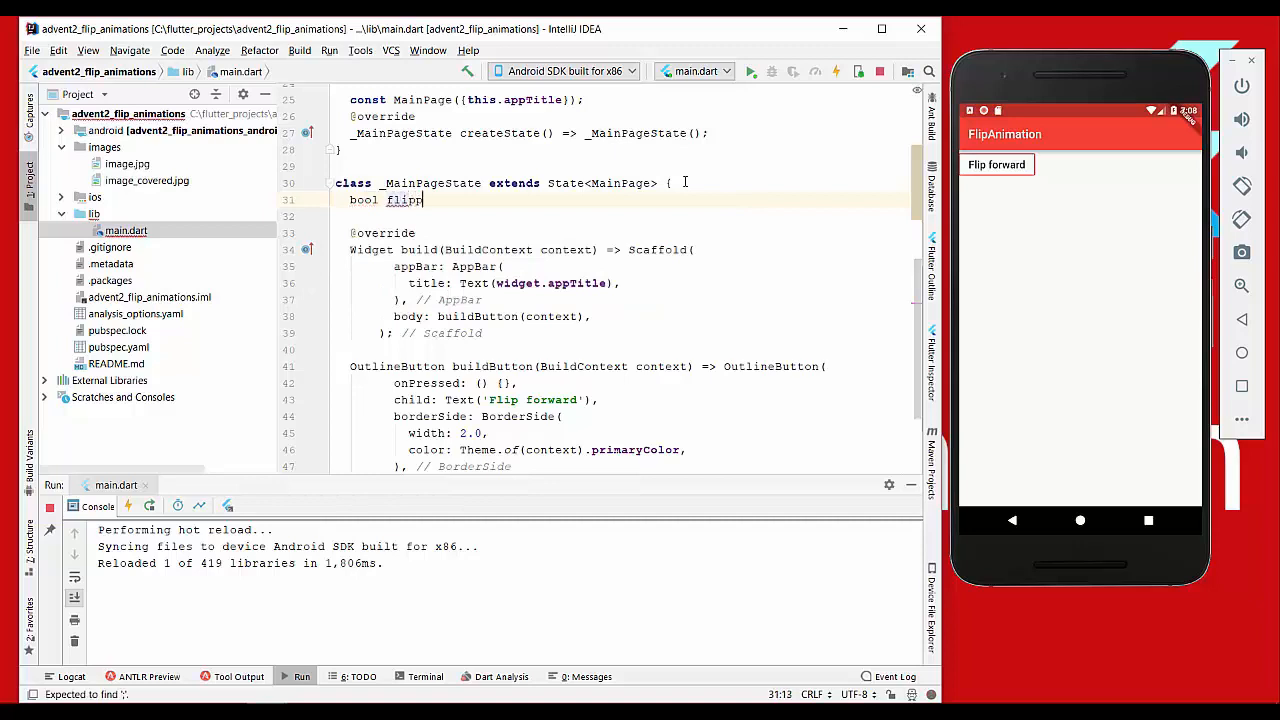
type("ped ;")
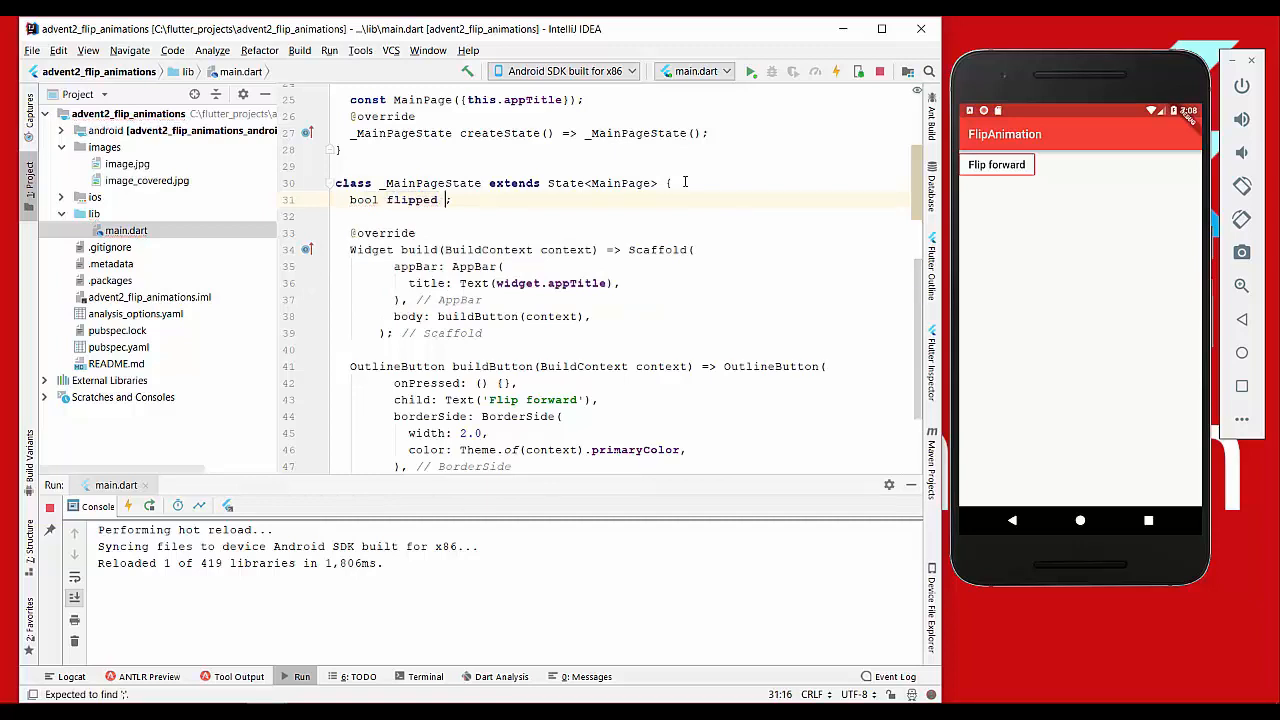
type("= false")
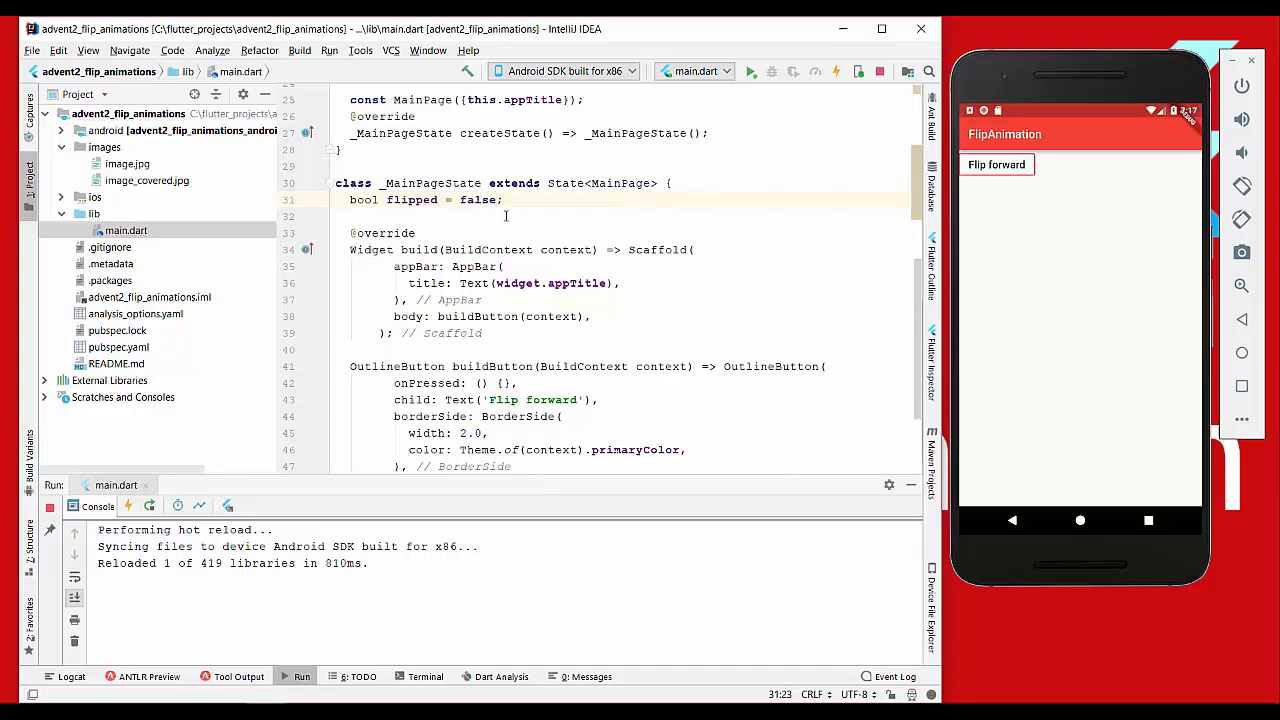
Make the button's onPressed call setState toggling 'flipped = !flipped'
left_click(508, 384)
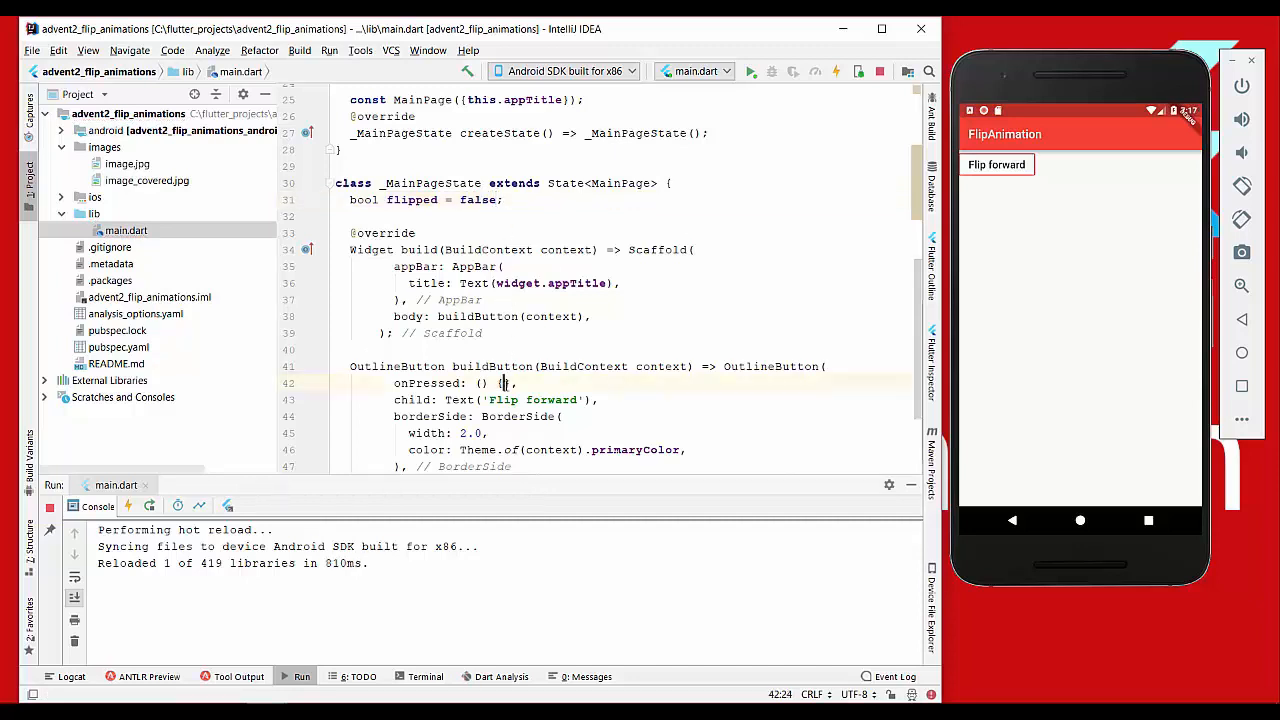
type("setState(() {")
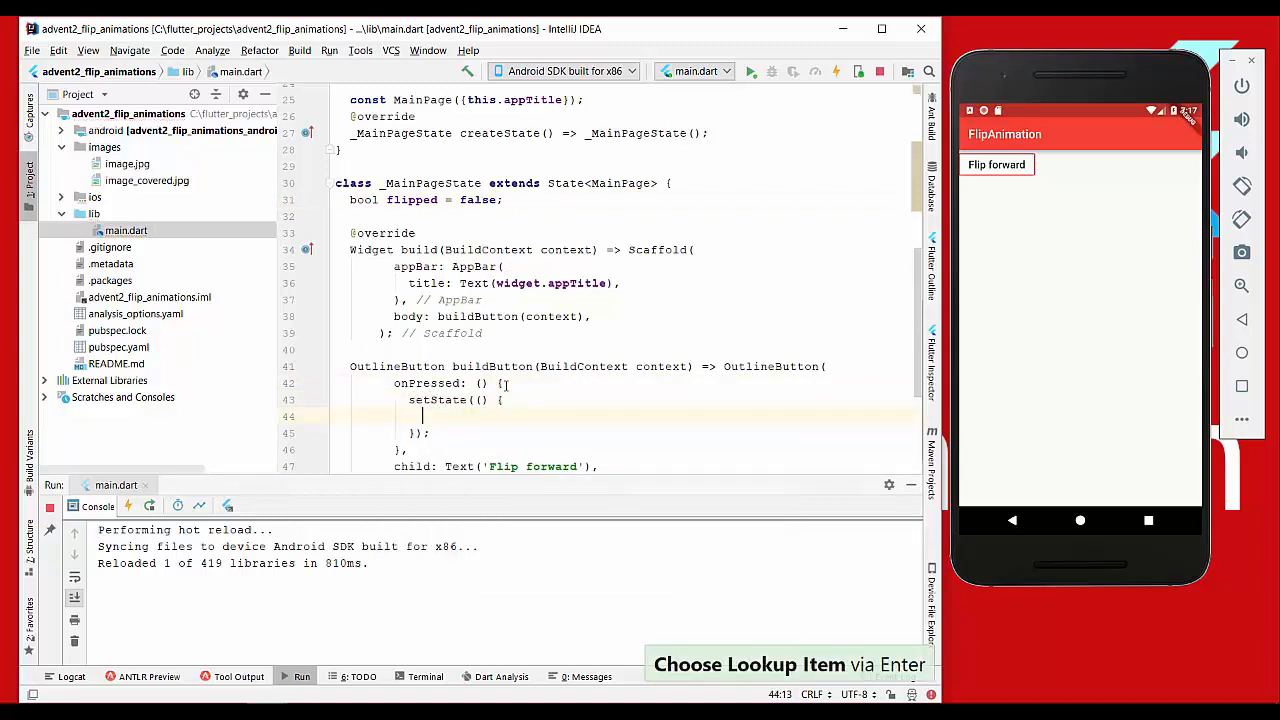
type("fl")
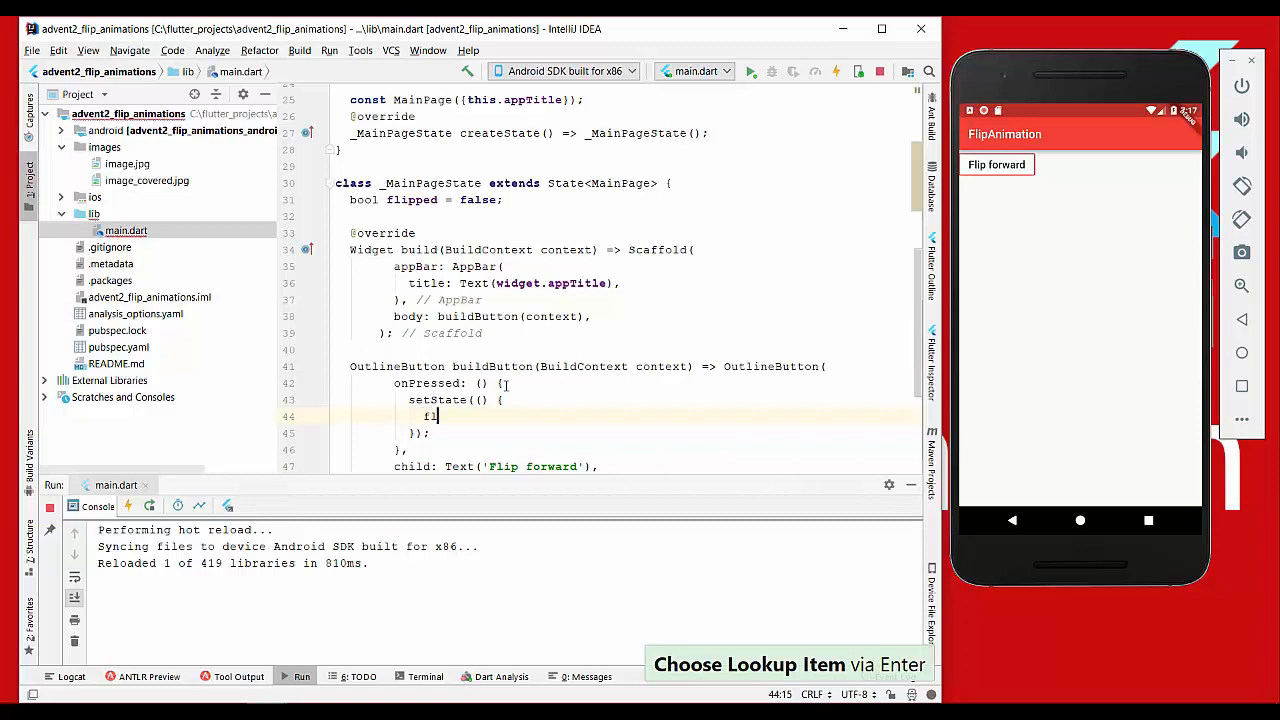
type("i")
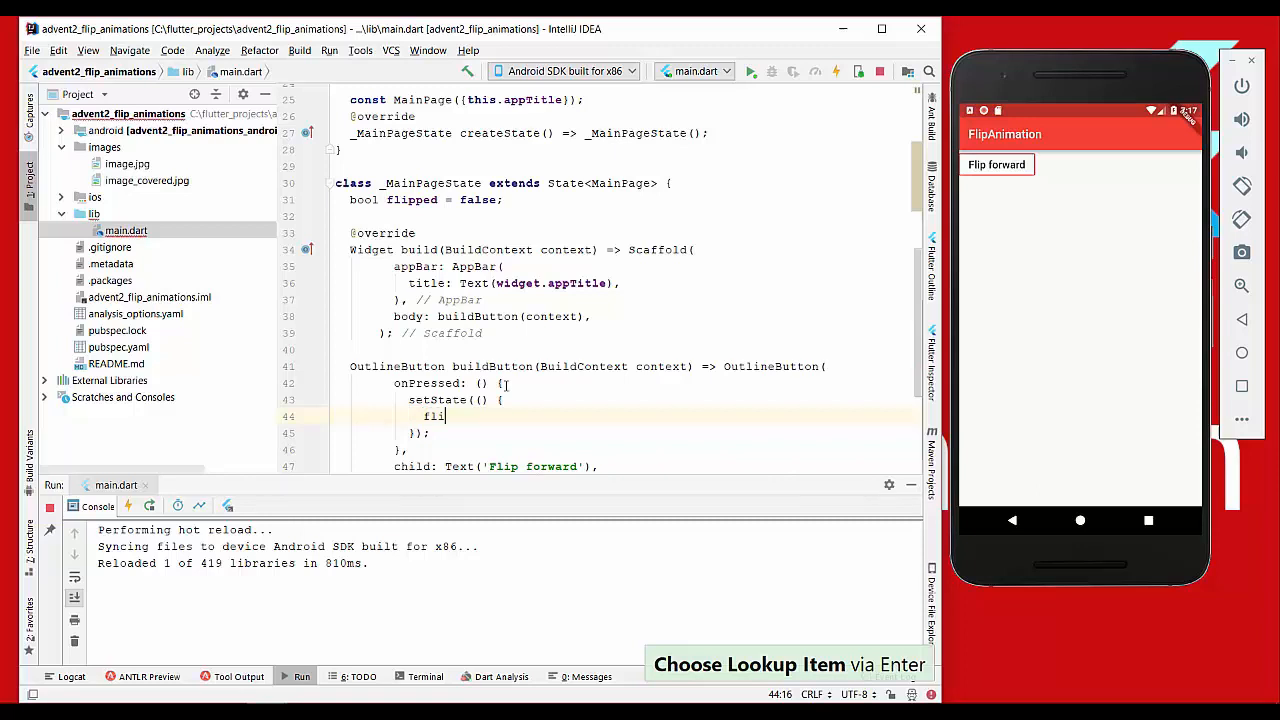
type("pped = !")
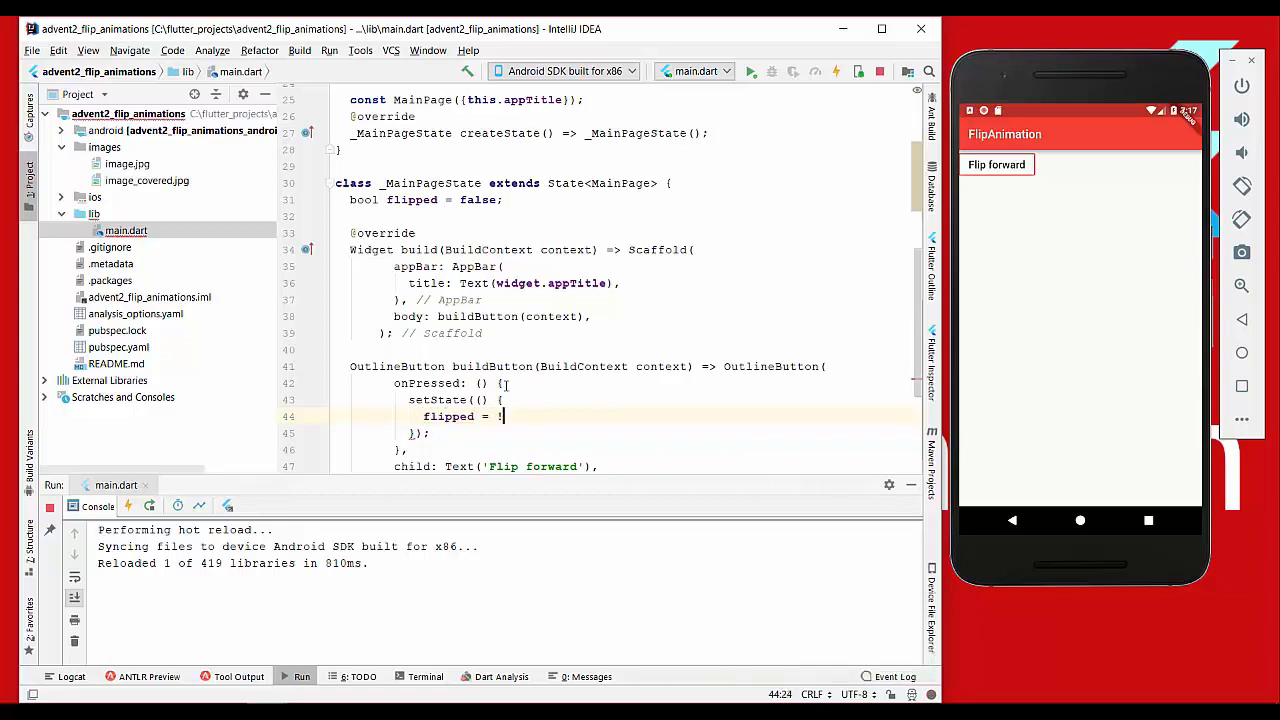
type("flipped;")
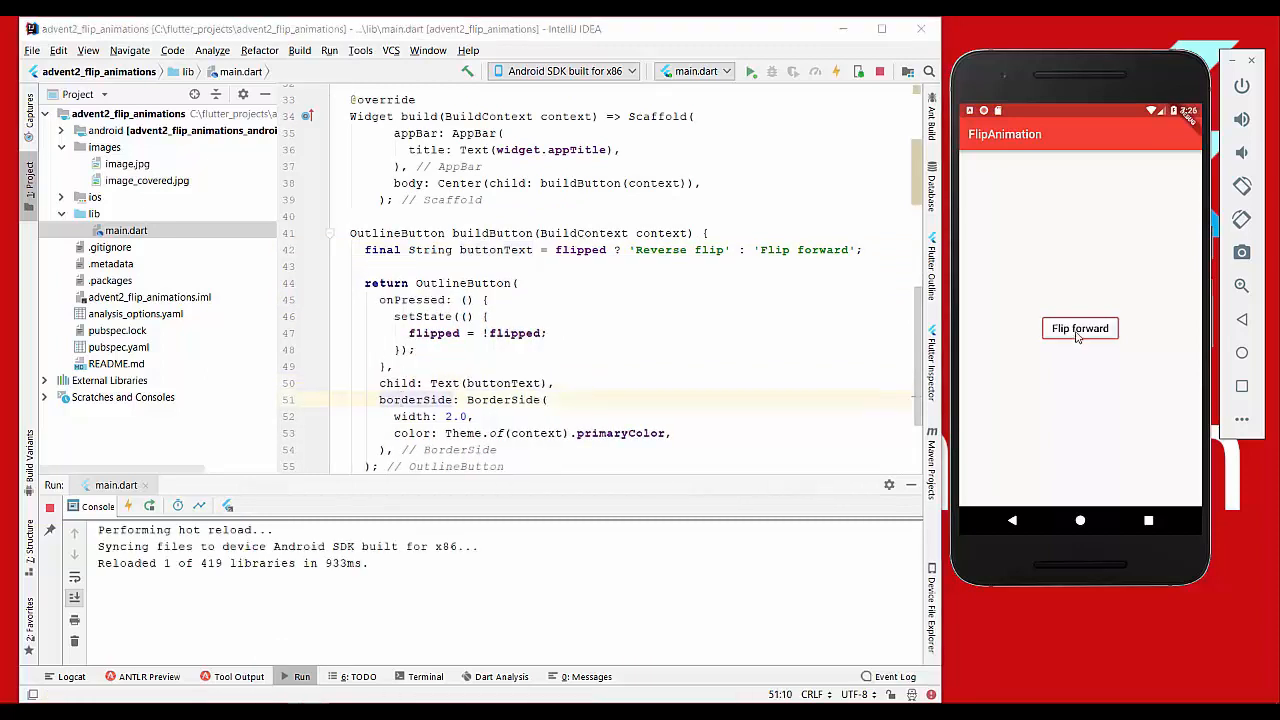
Test the label toggle, then paste the image(imagePath) ClipRRect helper at the end of main.dart
left_click(1080, 328)
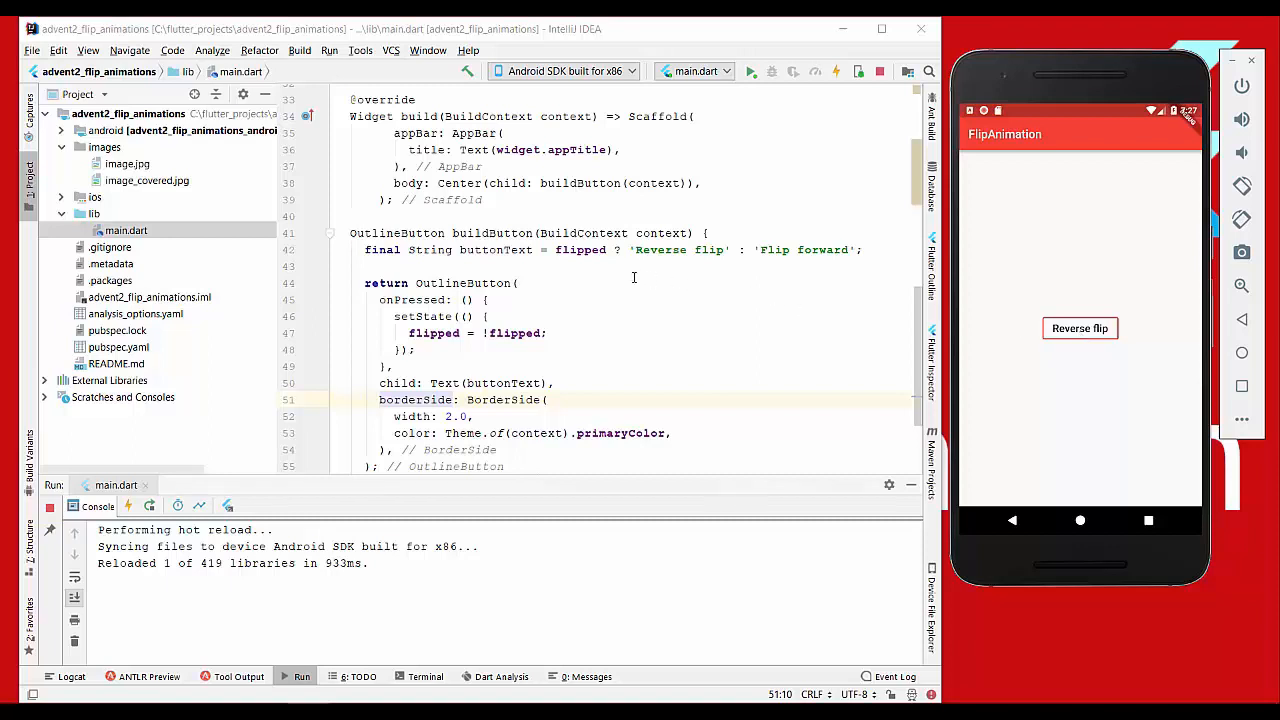
scroll("down", 3)
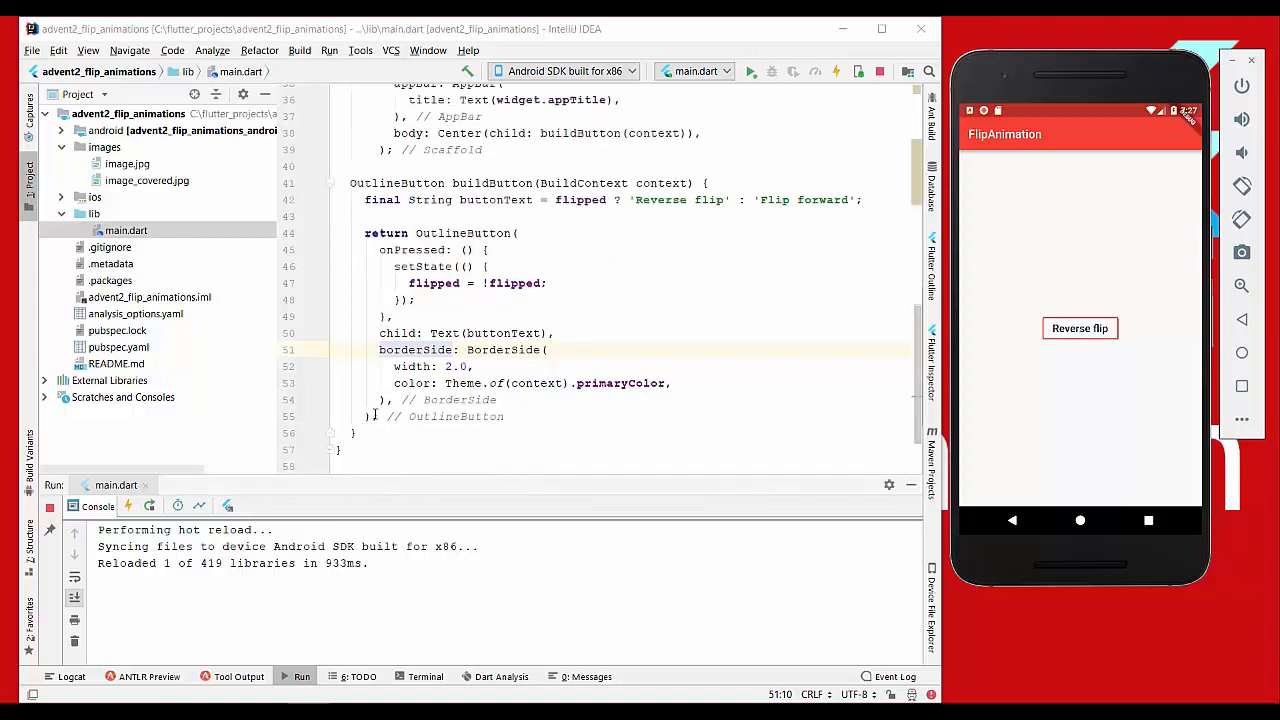
key("ctrl+v")
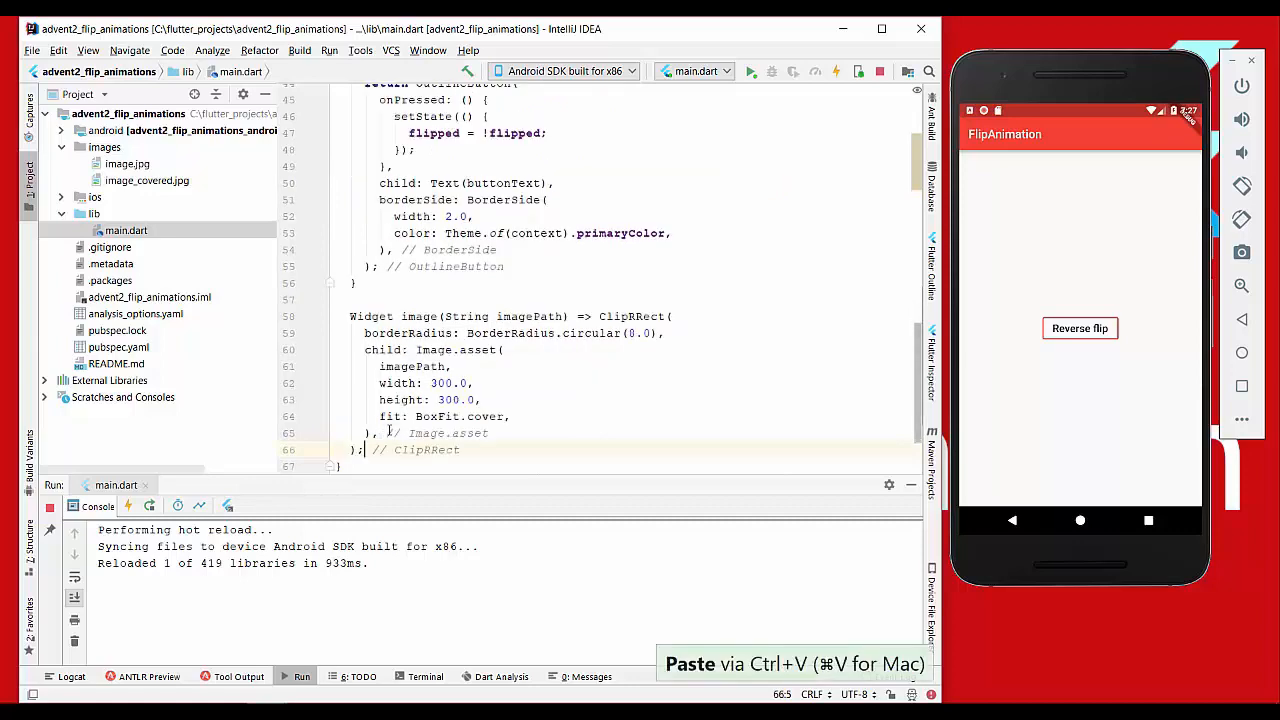
double_click(418, 316)
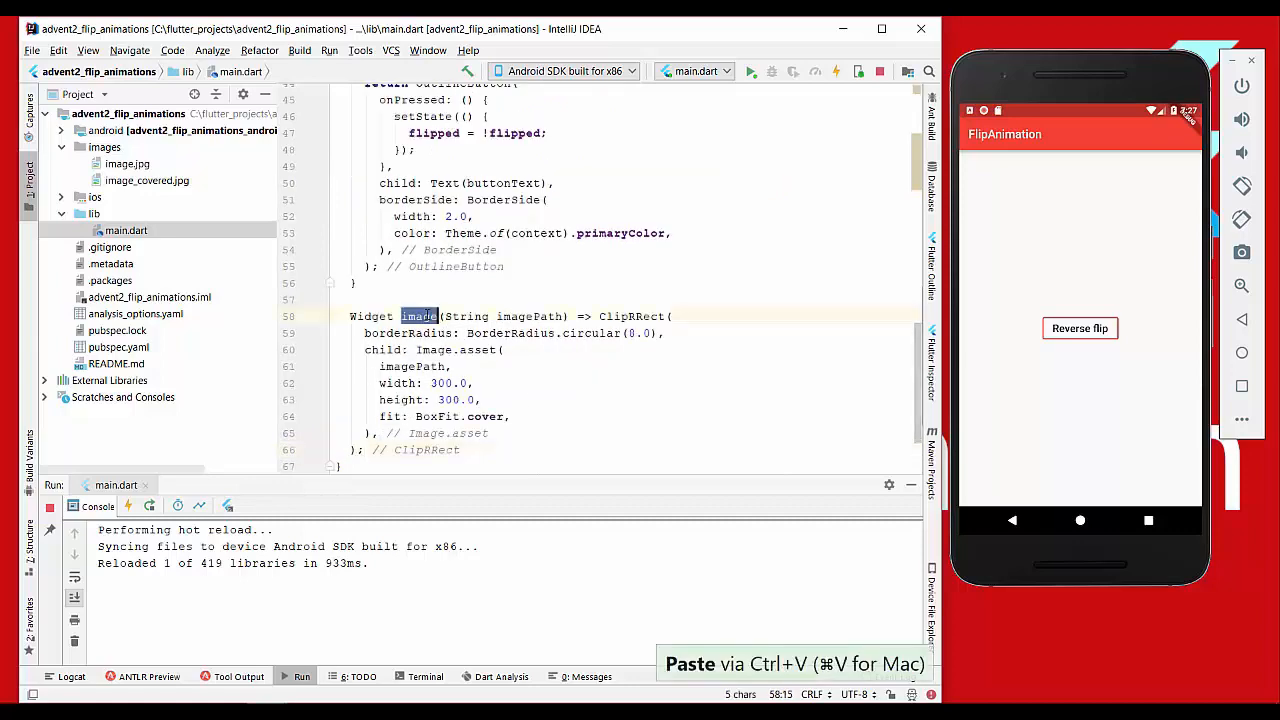
scroll("up", 3)
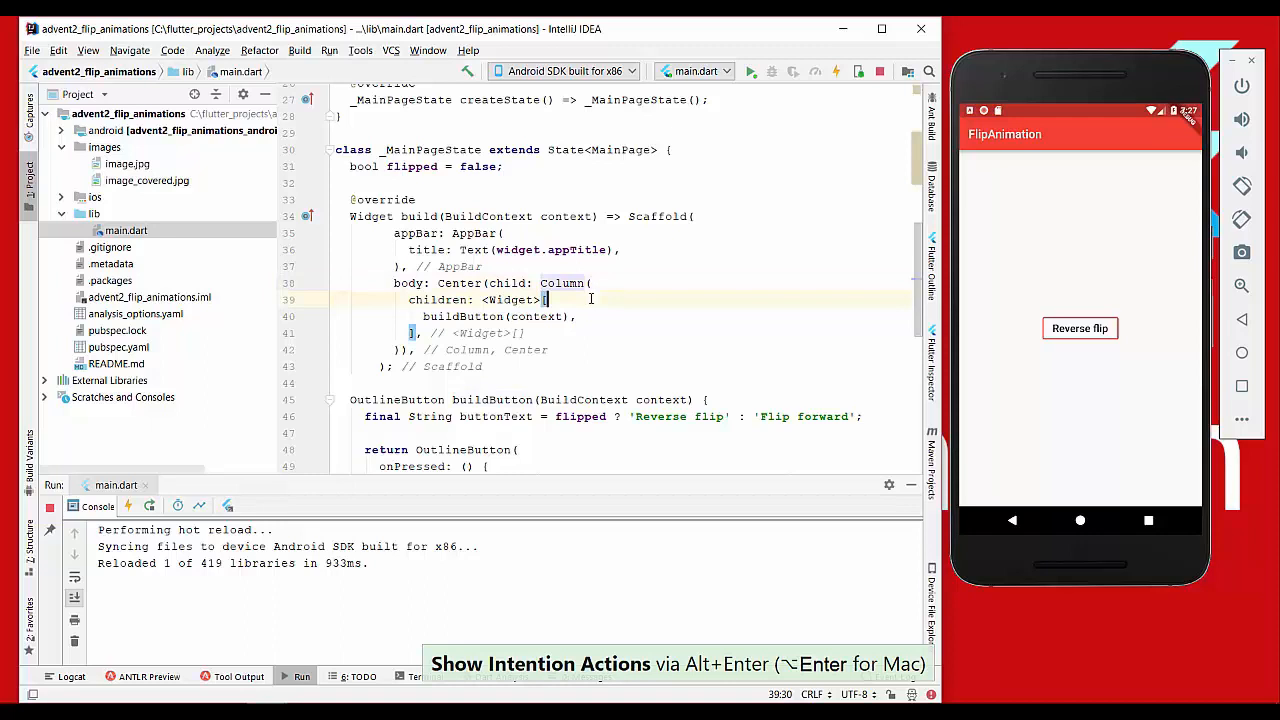
Put image('images/image.jpg') above buildButton in a Column with mainAxisAlignment MainAxisAlignment.start
type("image(),")
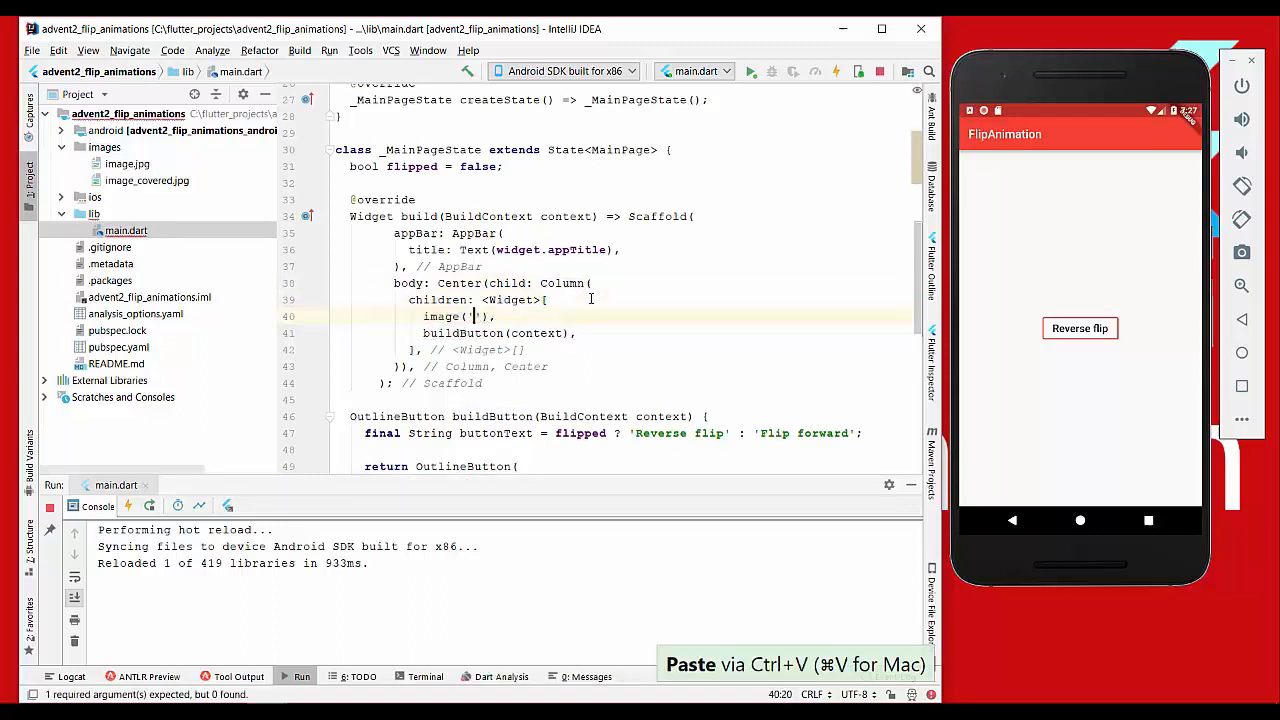
type("images/image.jpg")
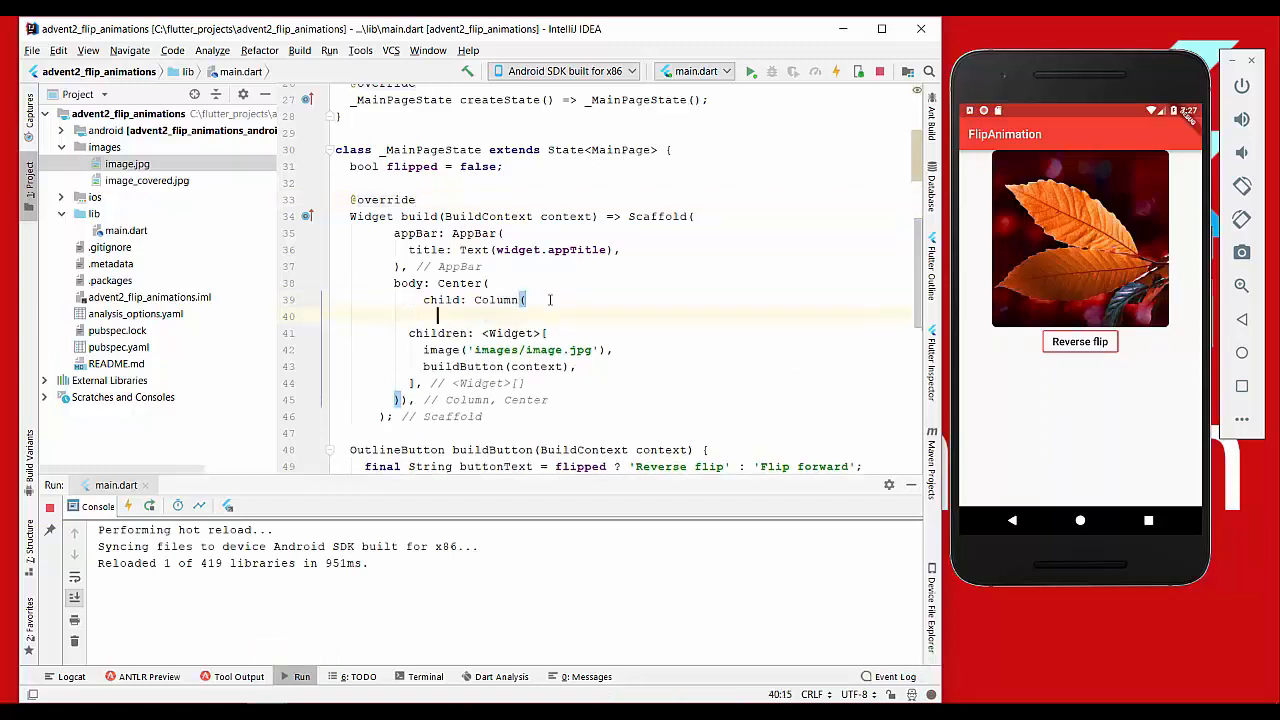
type("mainAxisAlignment: MA")
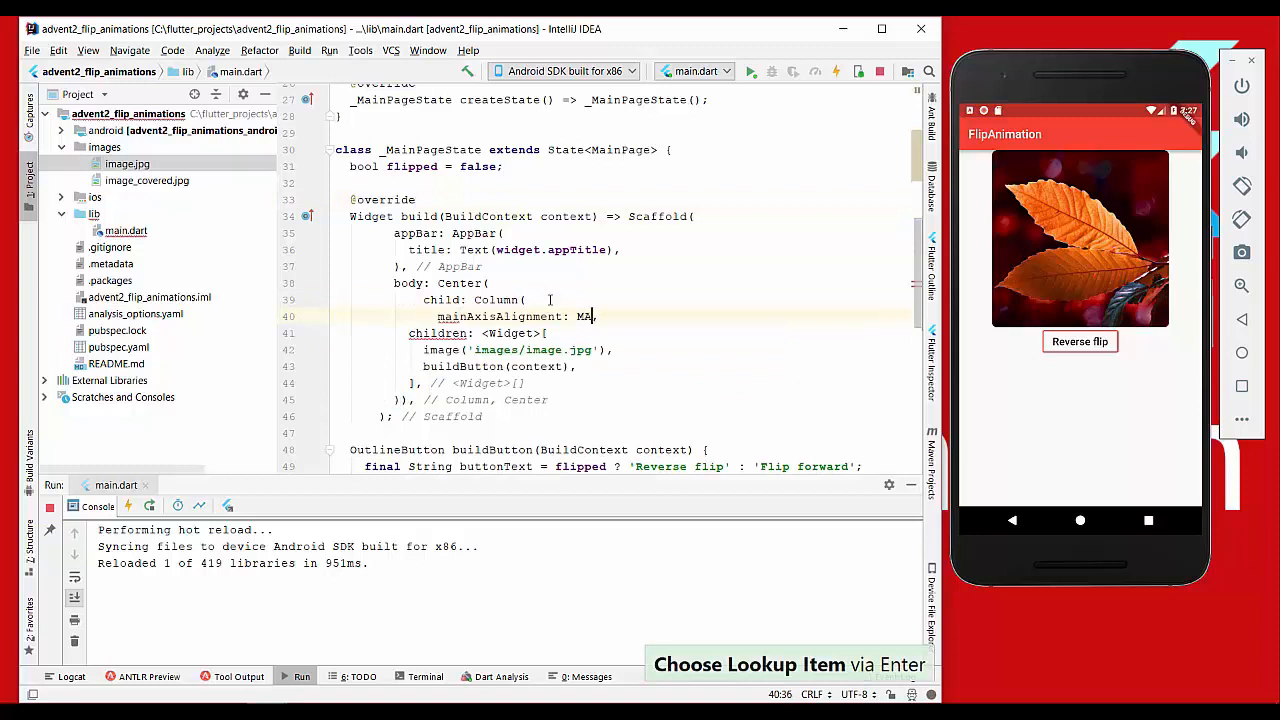
type("MainAxisAlignment.start")
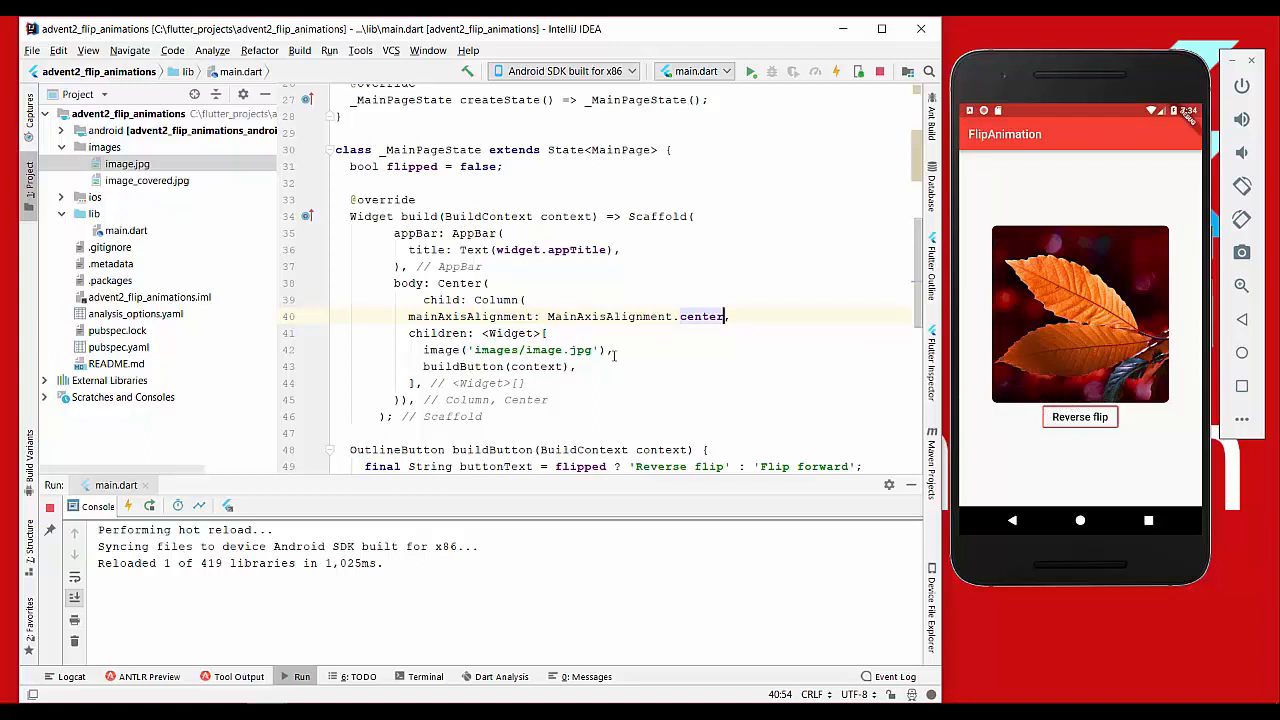
Add SizedBox(height: 16.0) between image and button, then jump to the image helper's definition
type("SizedBox(height:")
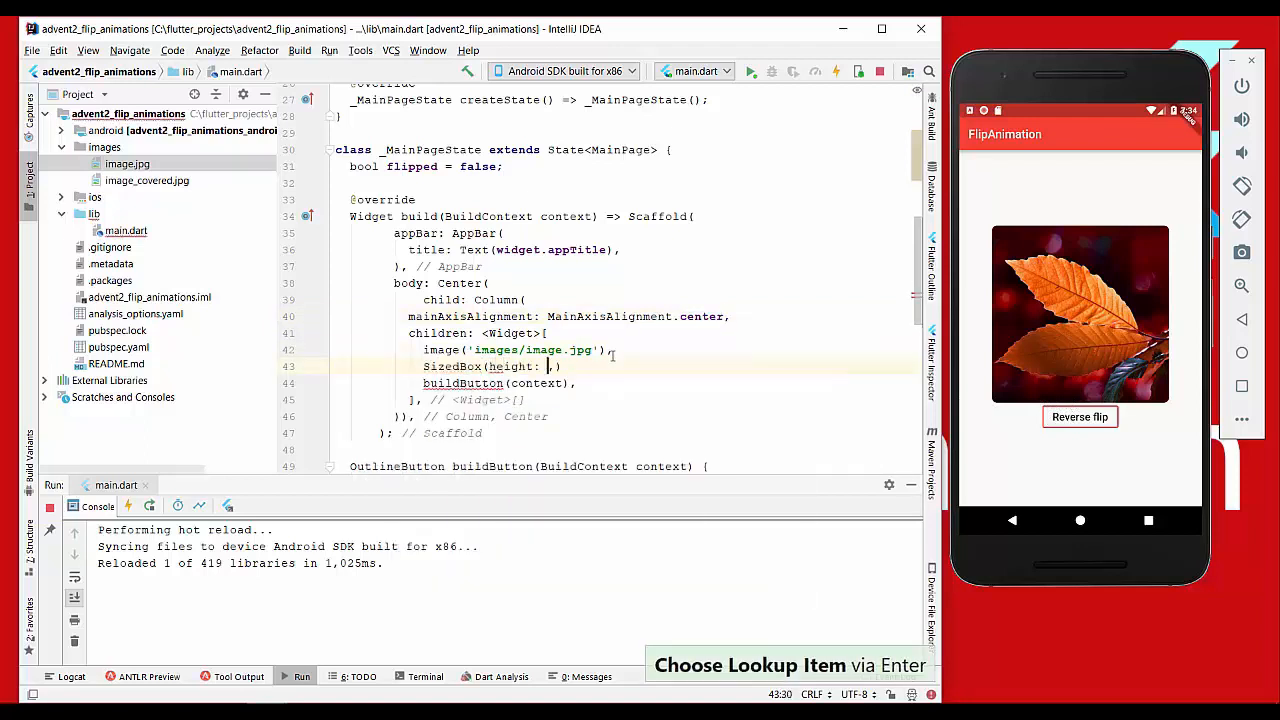
type("16.0")
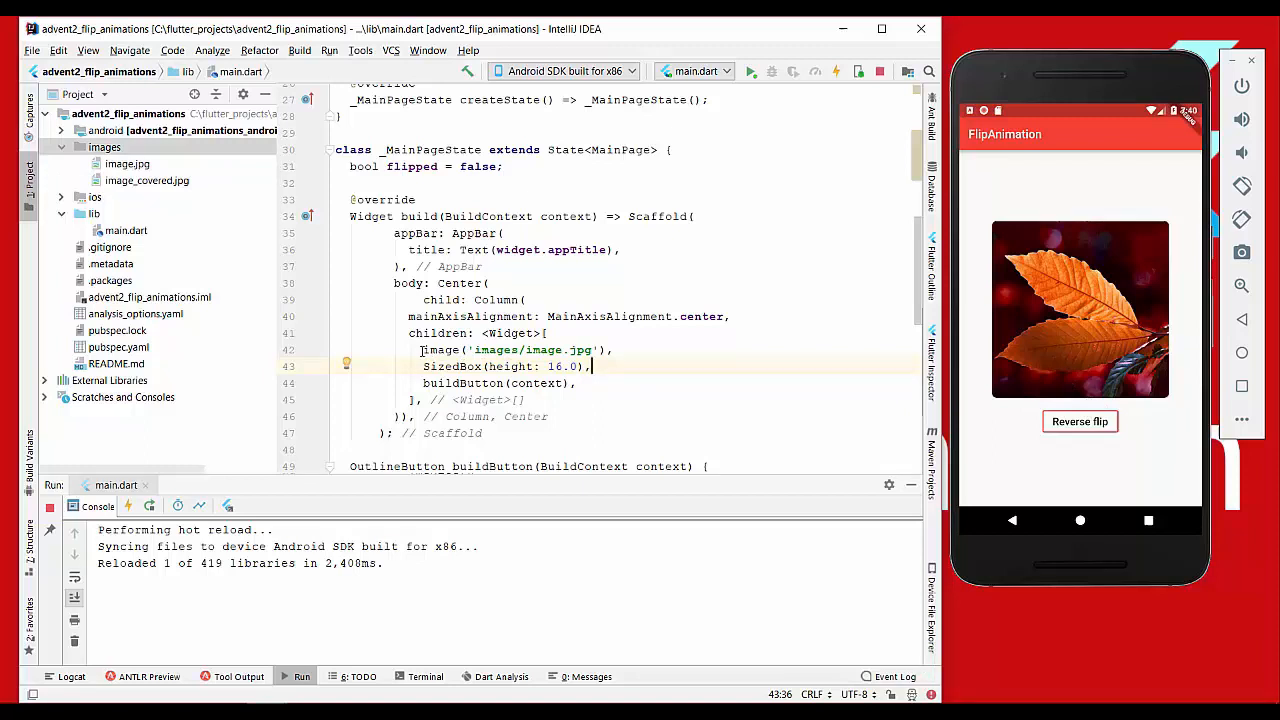
double_click(512, 348)
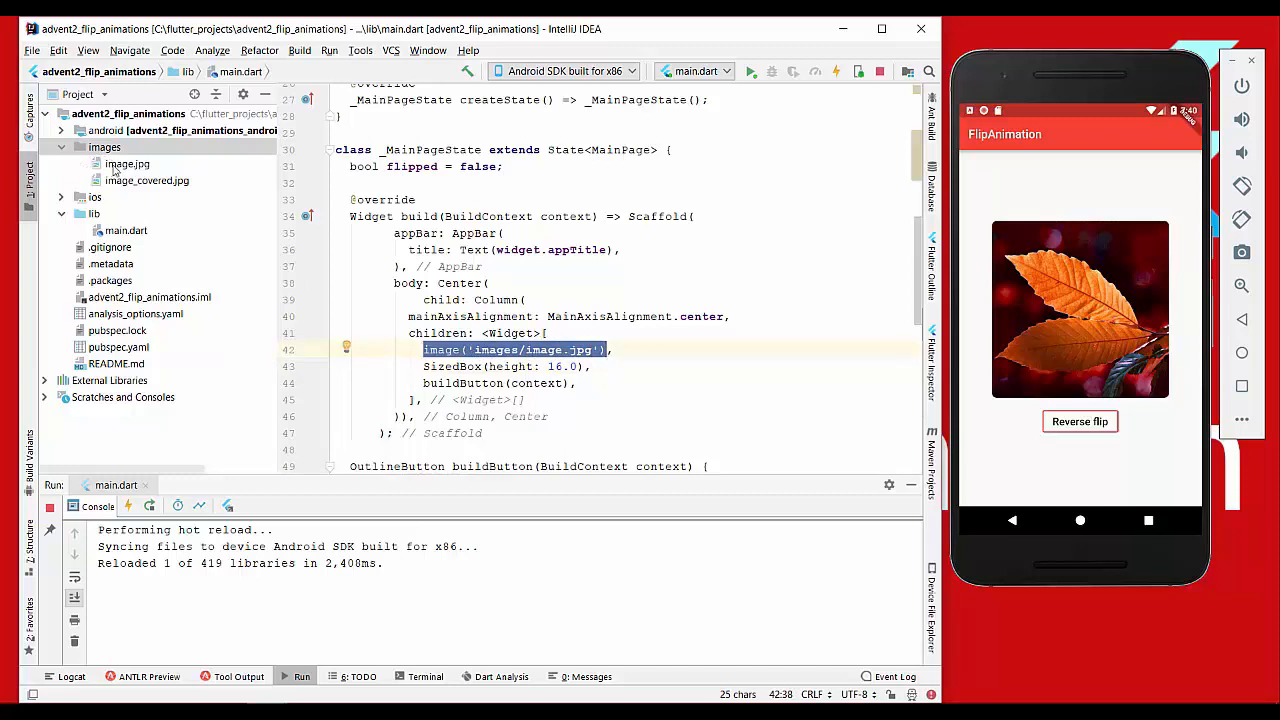
left_click(128, 164)
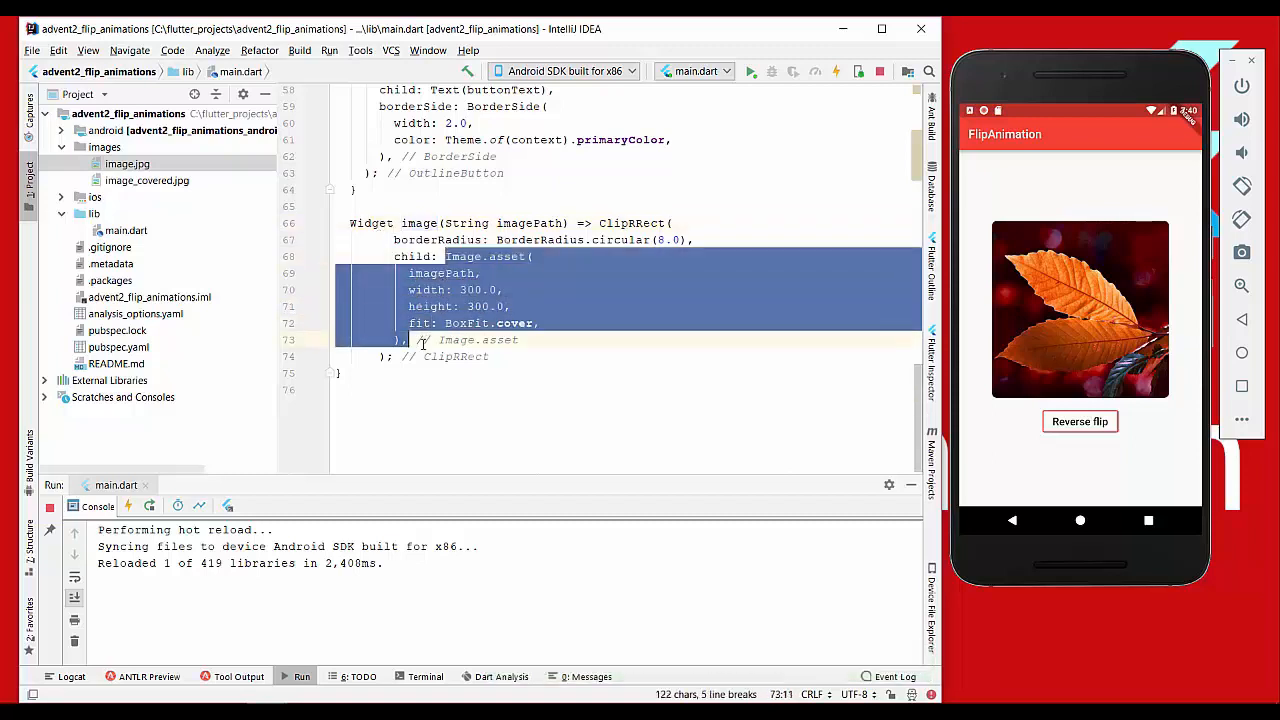
left_click(430, 288)
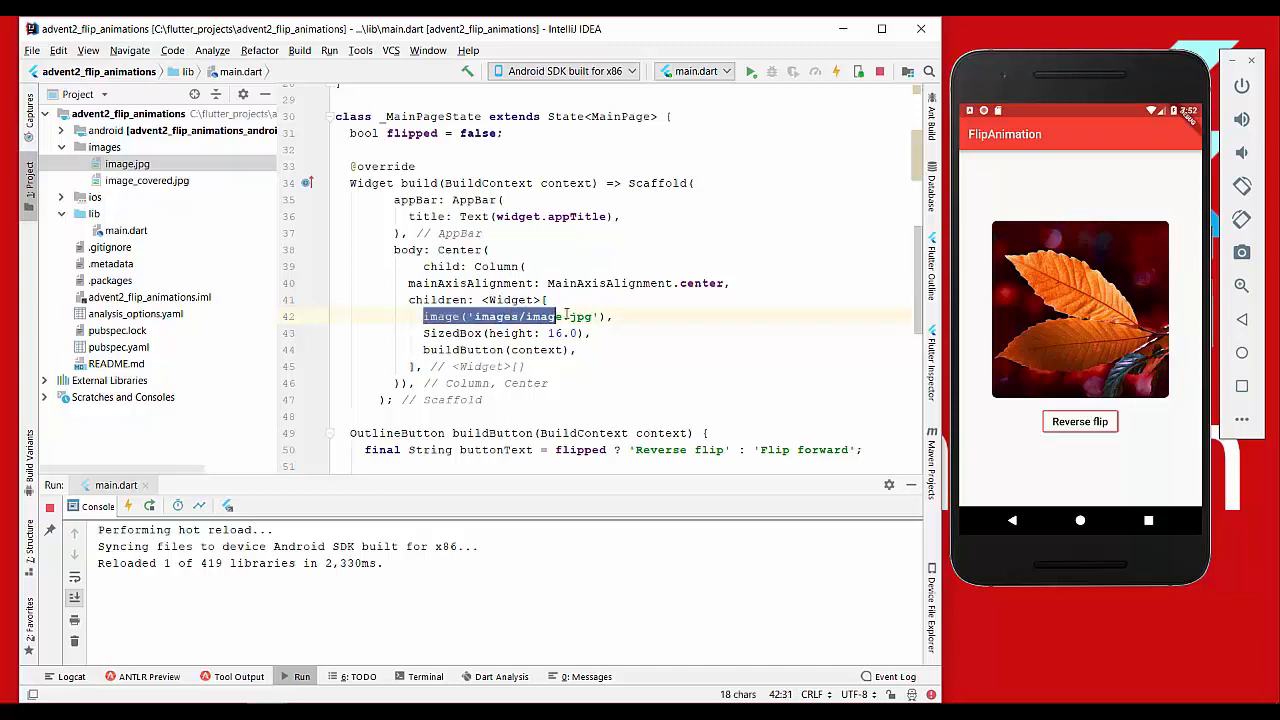
Paste a FlipWidget(from, to, animationStatus) call replacing the image and create lib/widget/flip_widget.dart
key("ctrl+v")
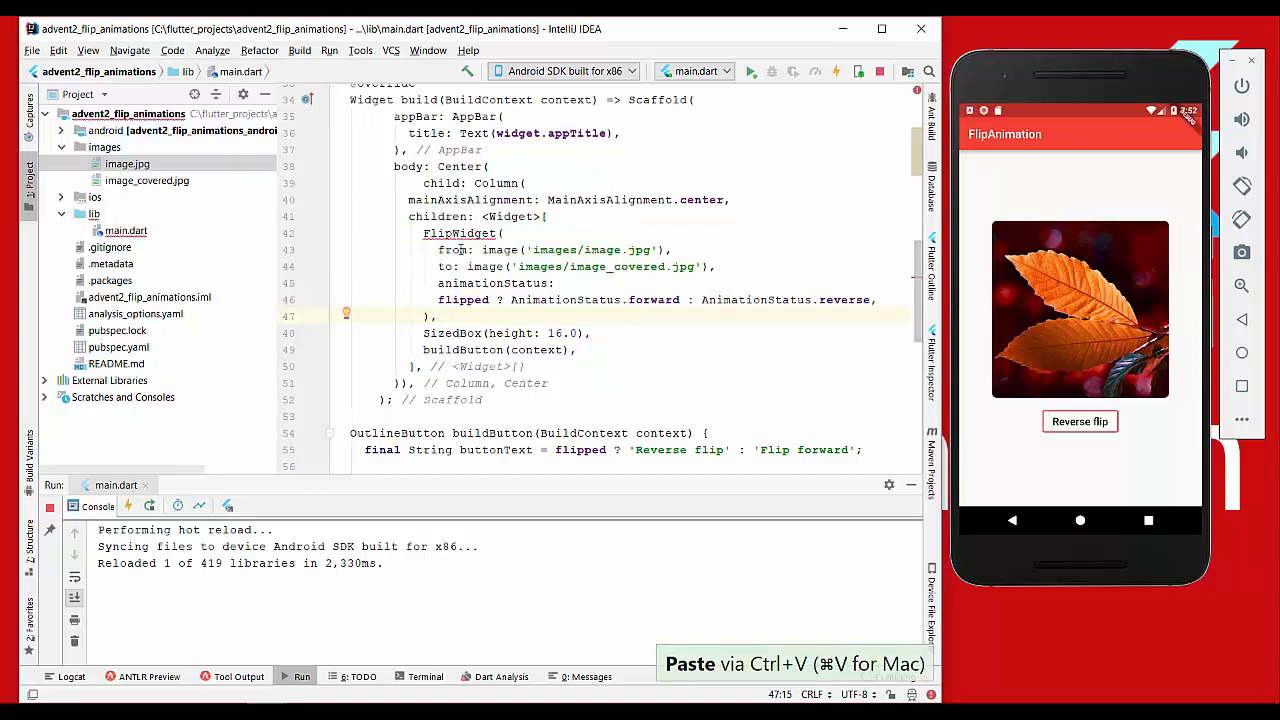
triple_click(552, 248)
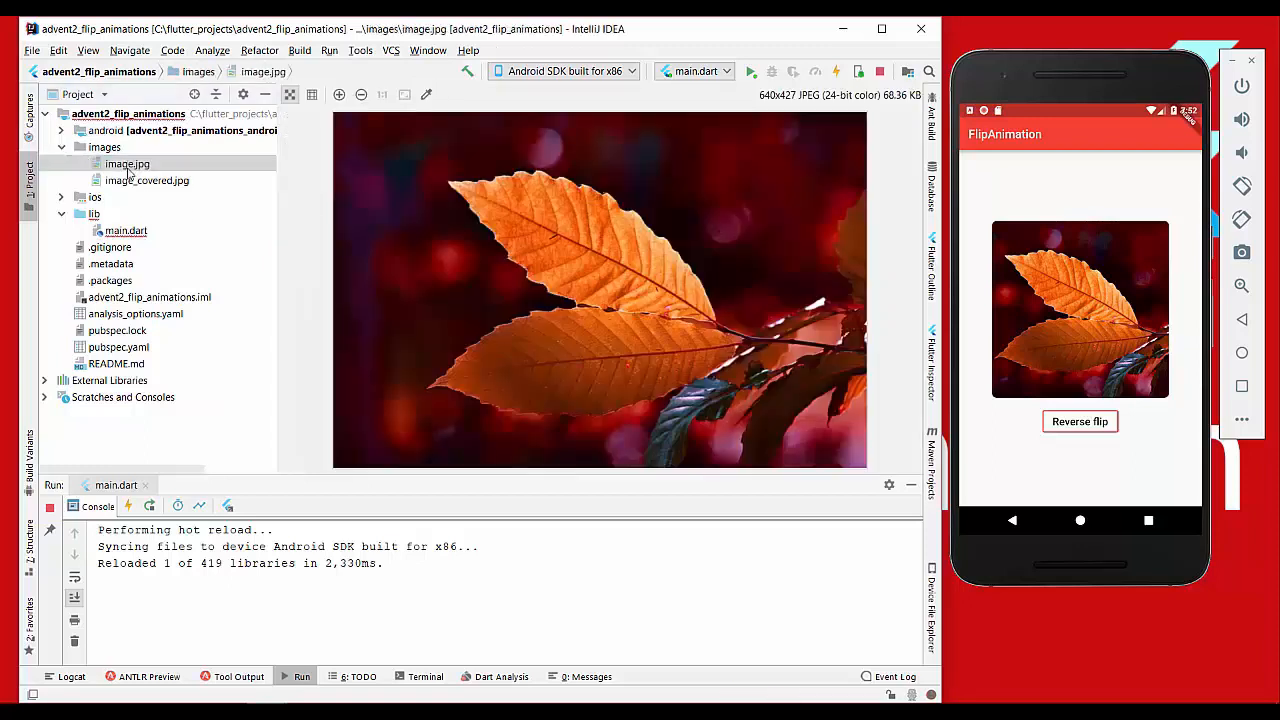
left_click(146, 180)
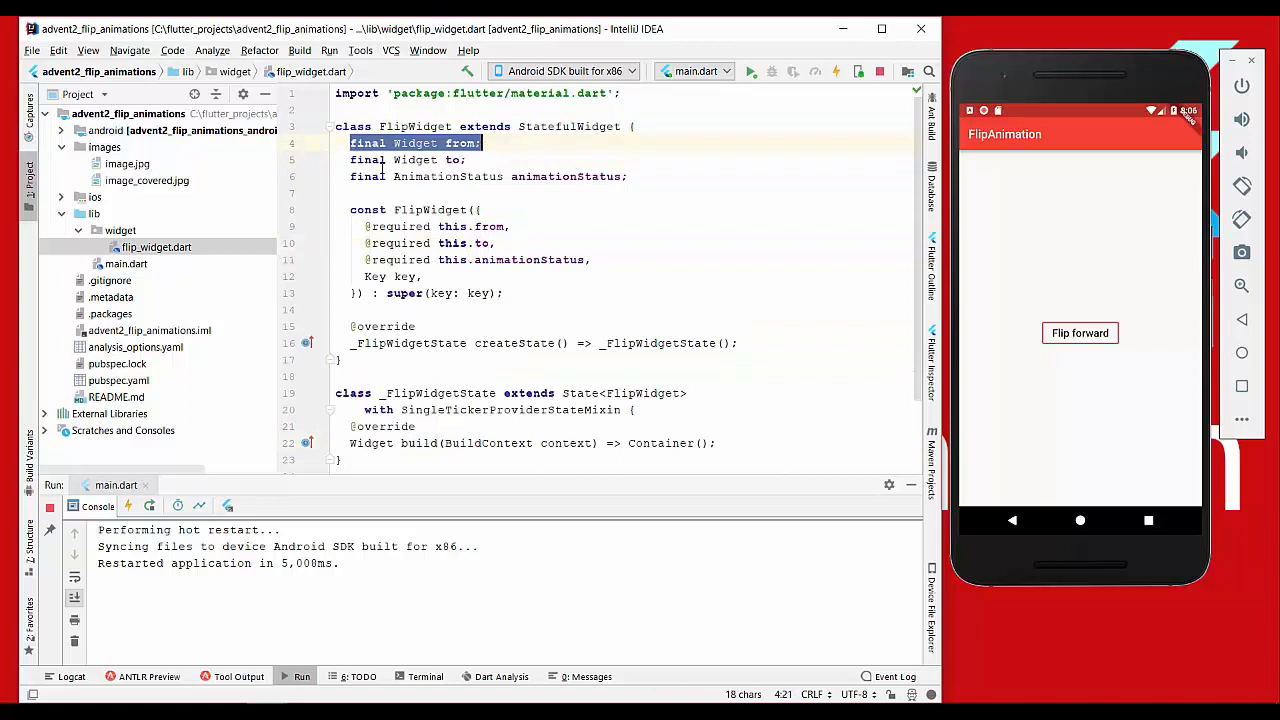
left_click(368, 176)
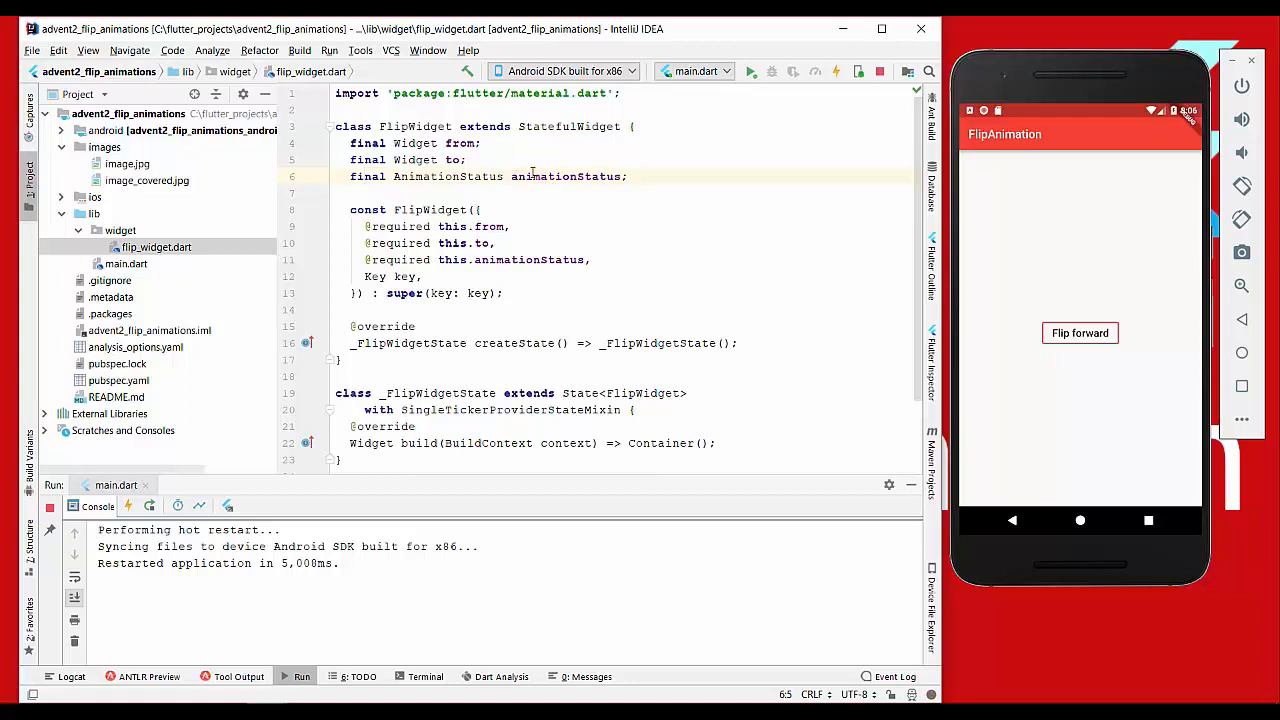
scroll("down", 3)
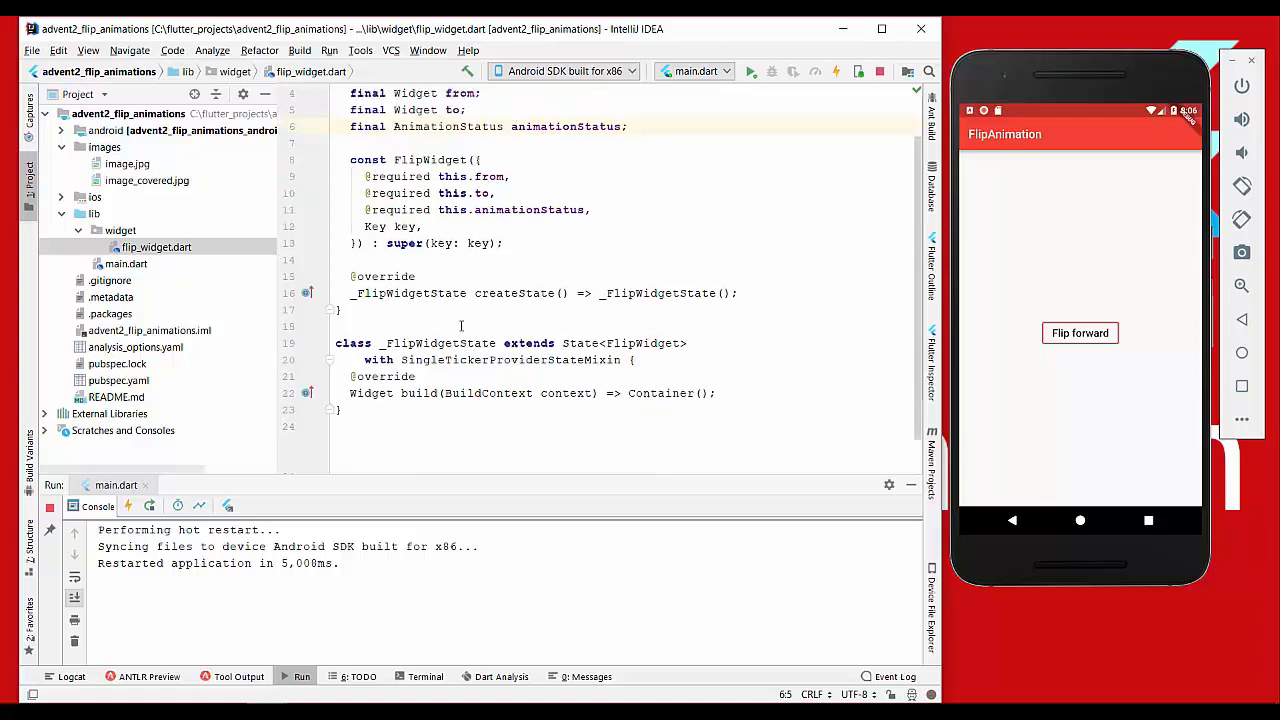
left_click(628, 392)
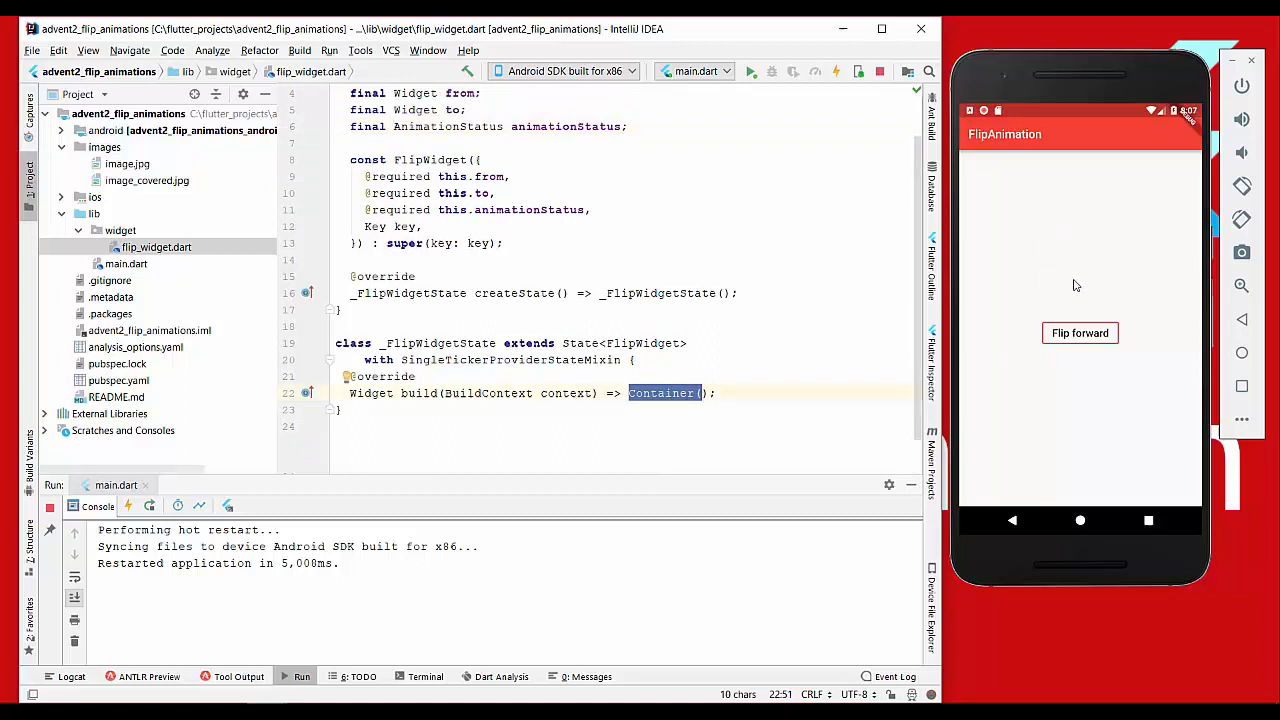
scroll("down", 3)
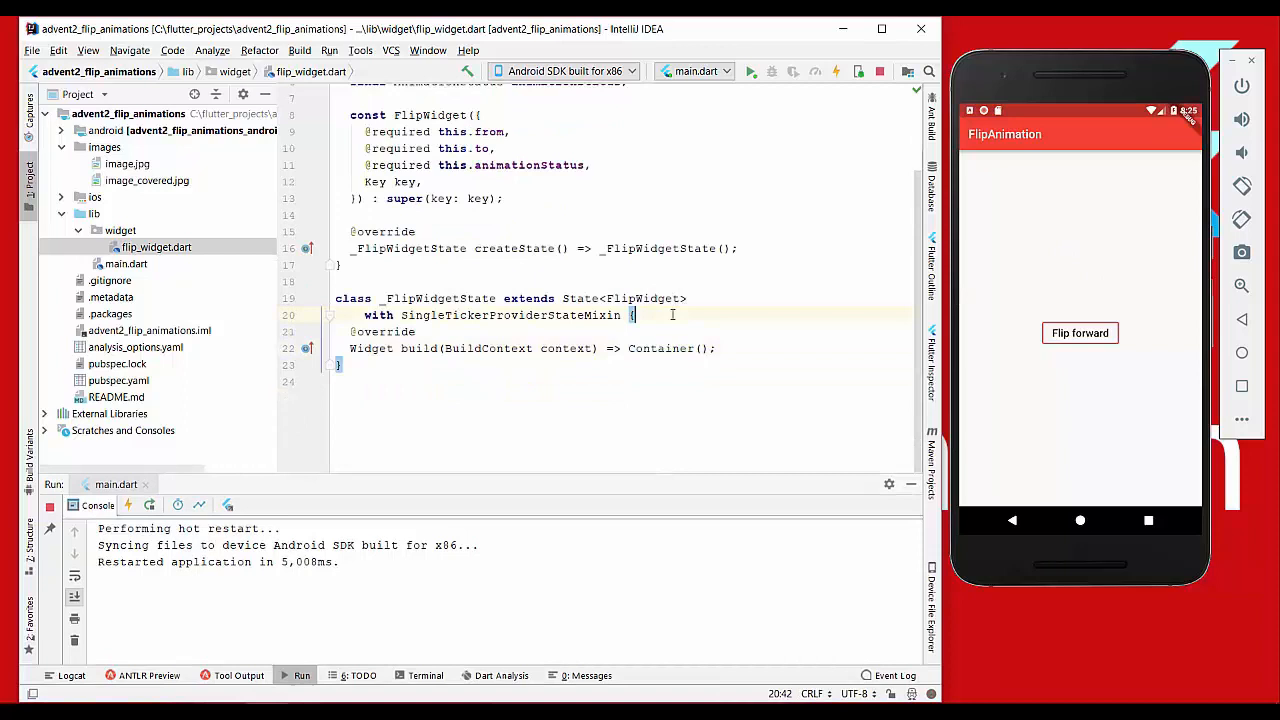
Declare the AnimationController field and name it _controller for the 1000 ms initState setup
type("AnimationController a")
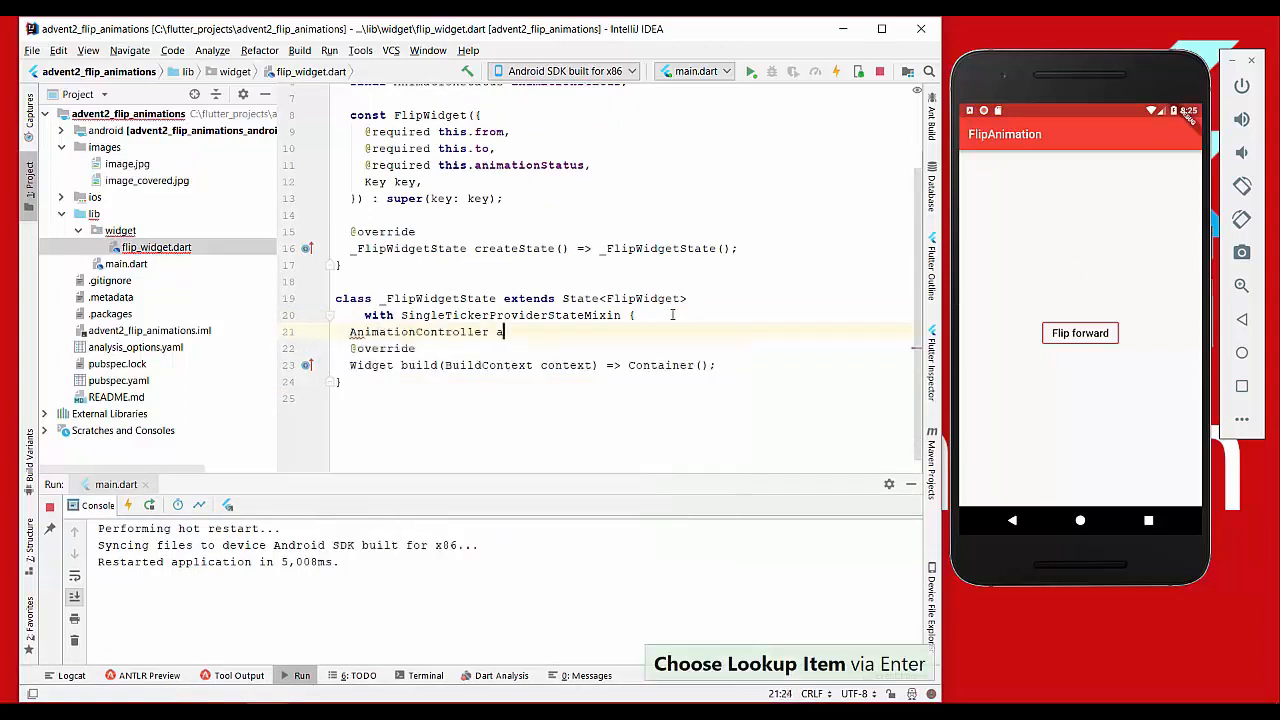
type("animationController;")
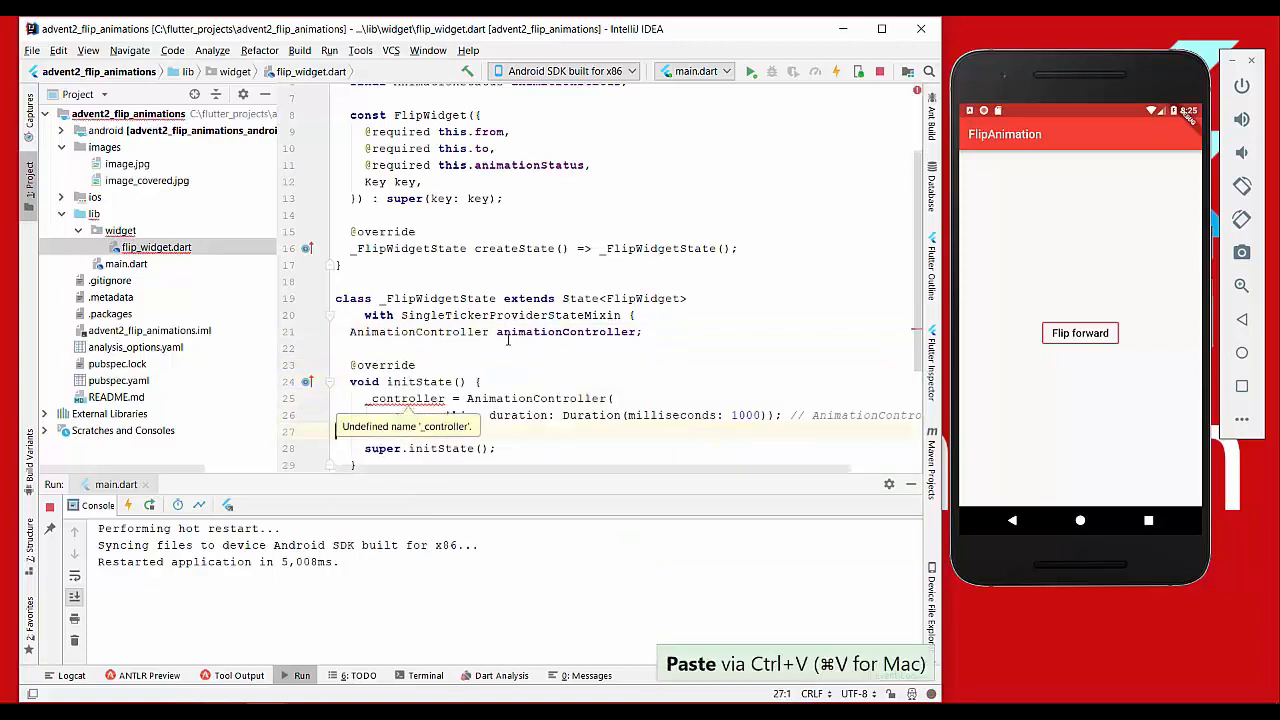
type("_controller")
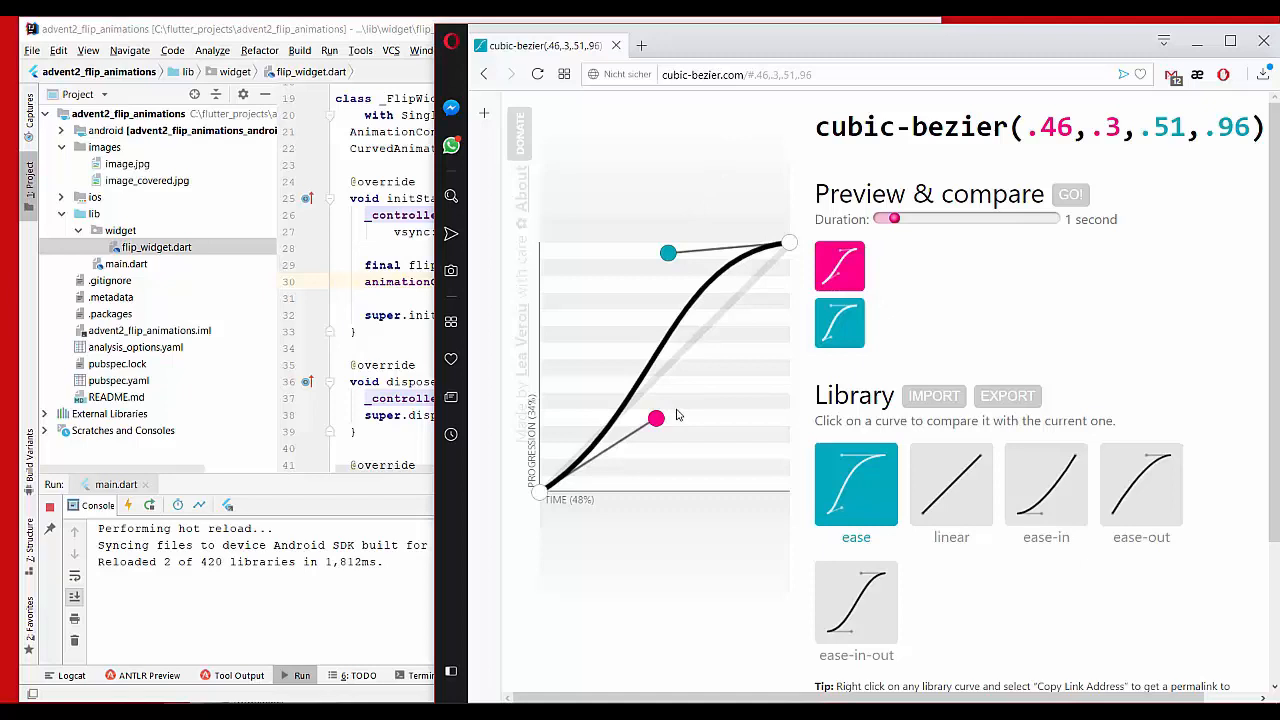
Drag the lower control handle to reach cubic-bezier(.46,.3,.51,.96)
left_click_drag(656, 418, 656, 420)
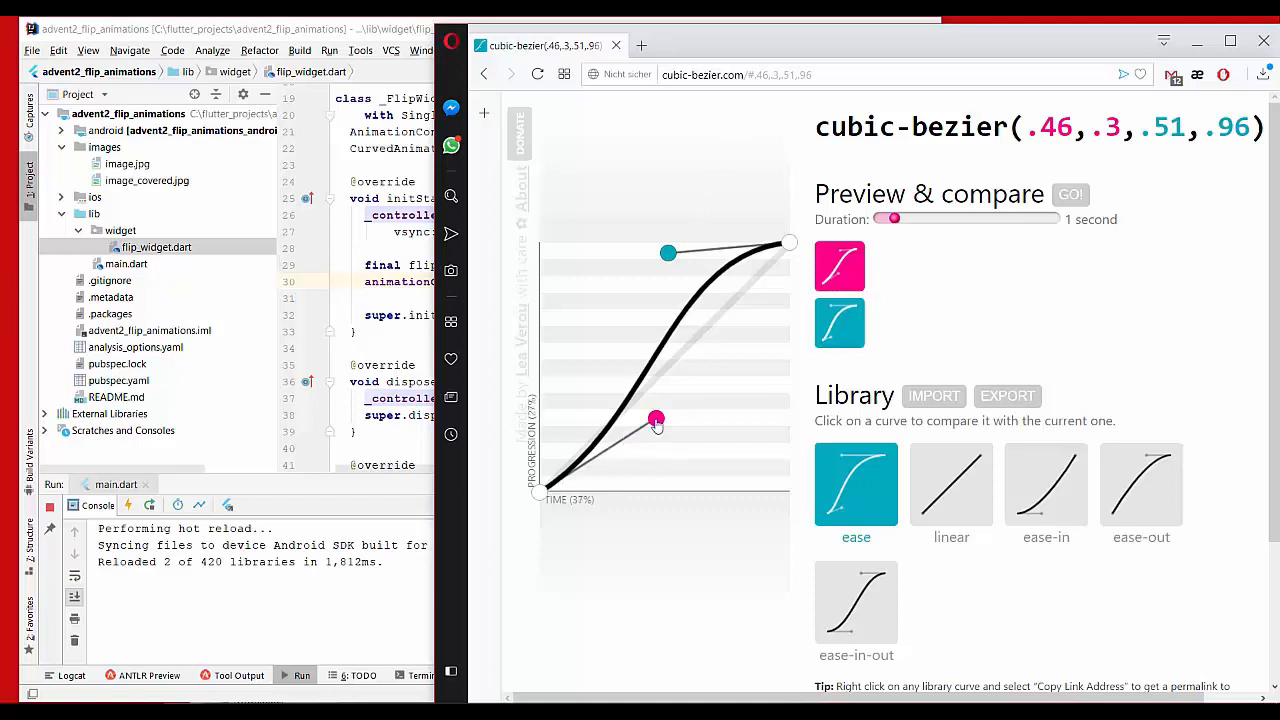
left_click_drag(656, 420, 650, 436)
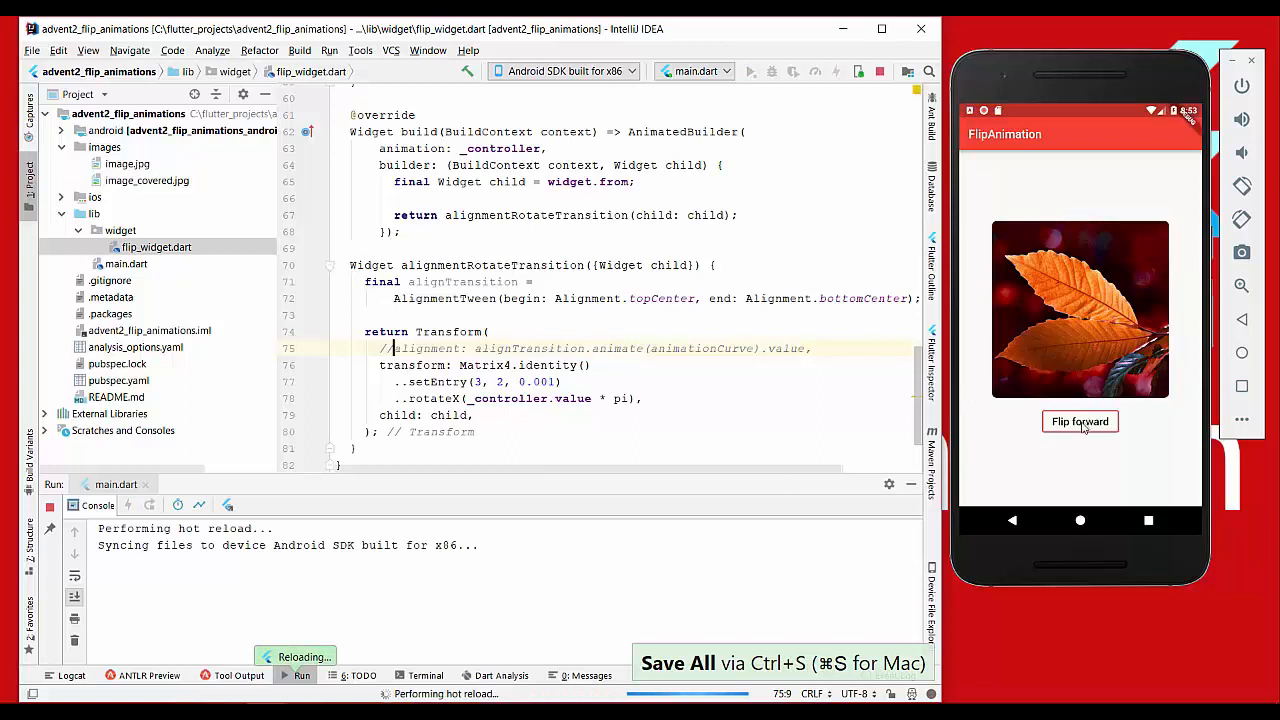
Uncomment the animated alignment line and flip the leaf card forward and back in the emulator
left_click(1080, 420)
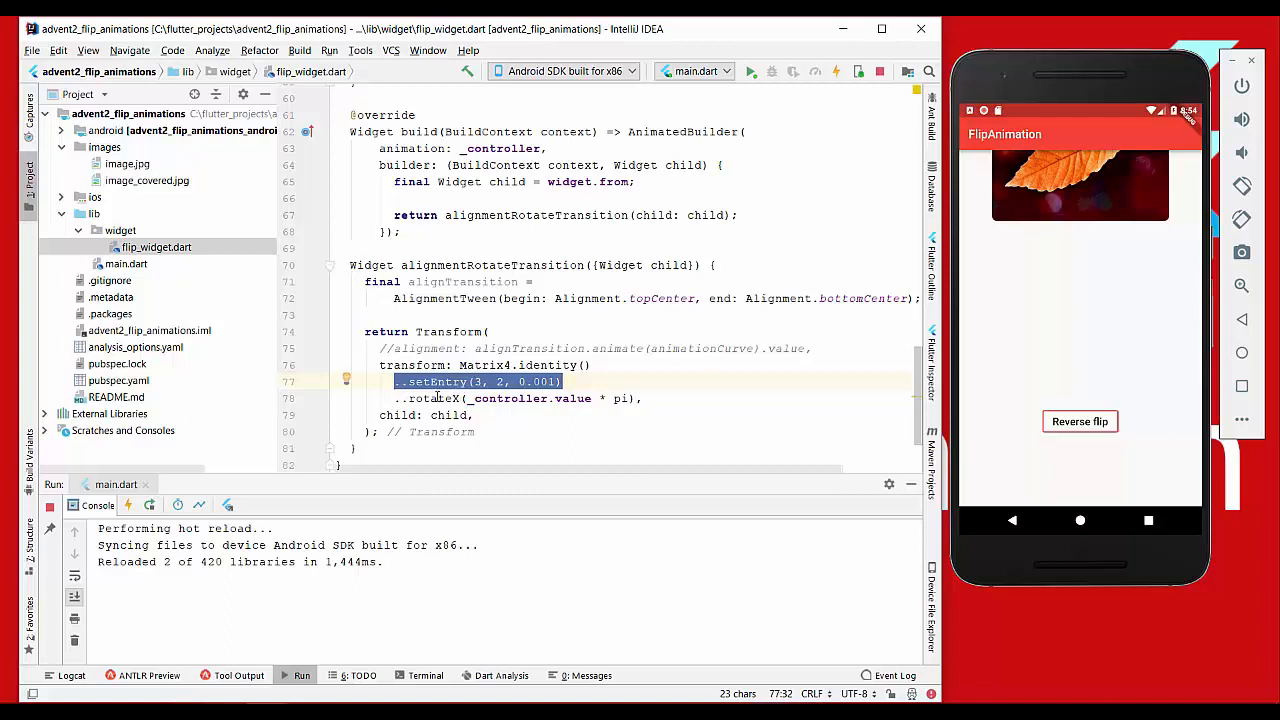
mouse_move(432, 396)
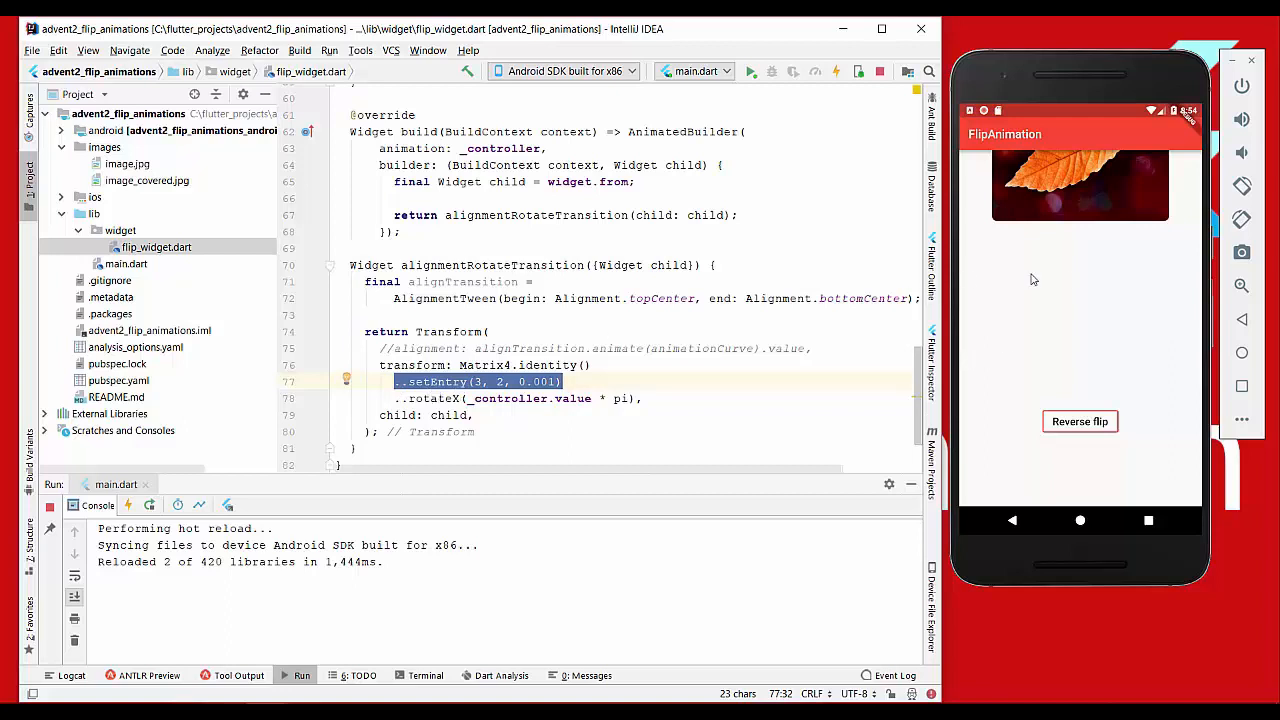
left_click(1080, 420)
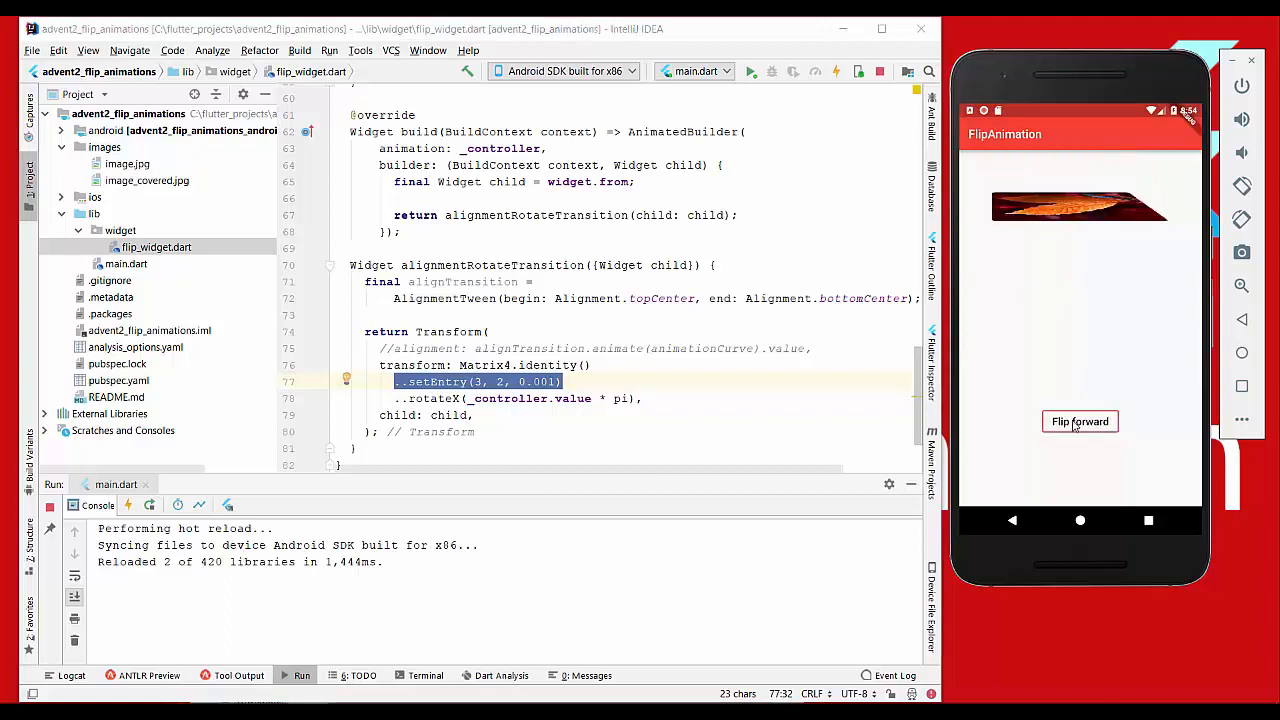
left_click(1080, 420)
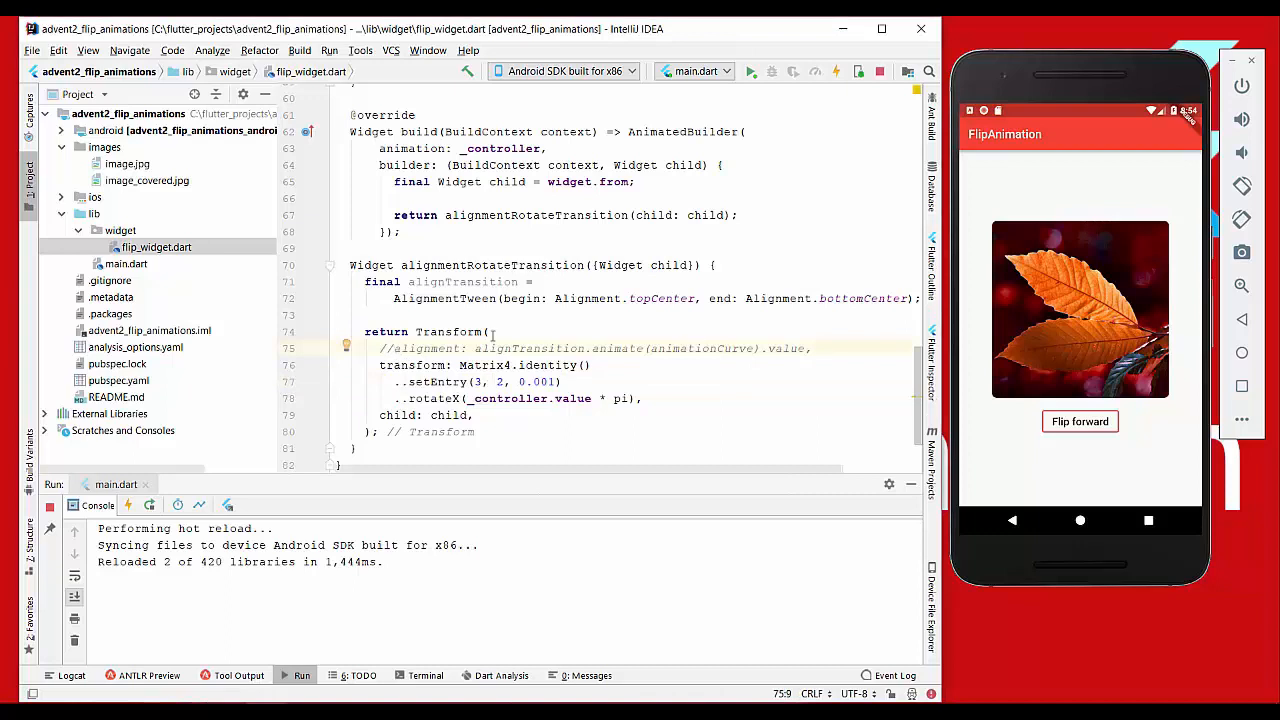
left_click(1080, 420)
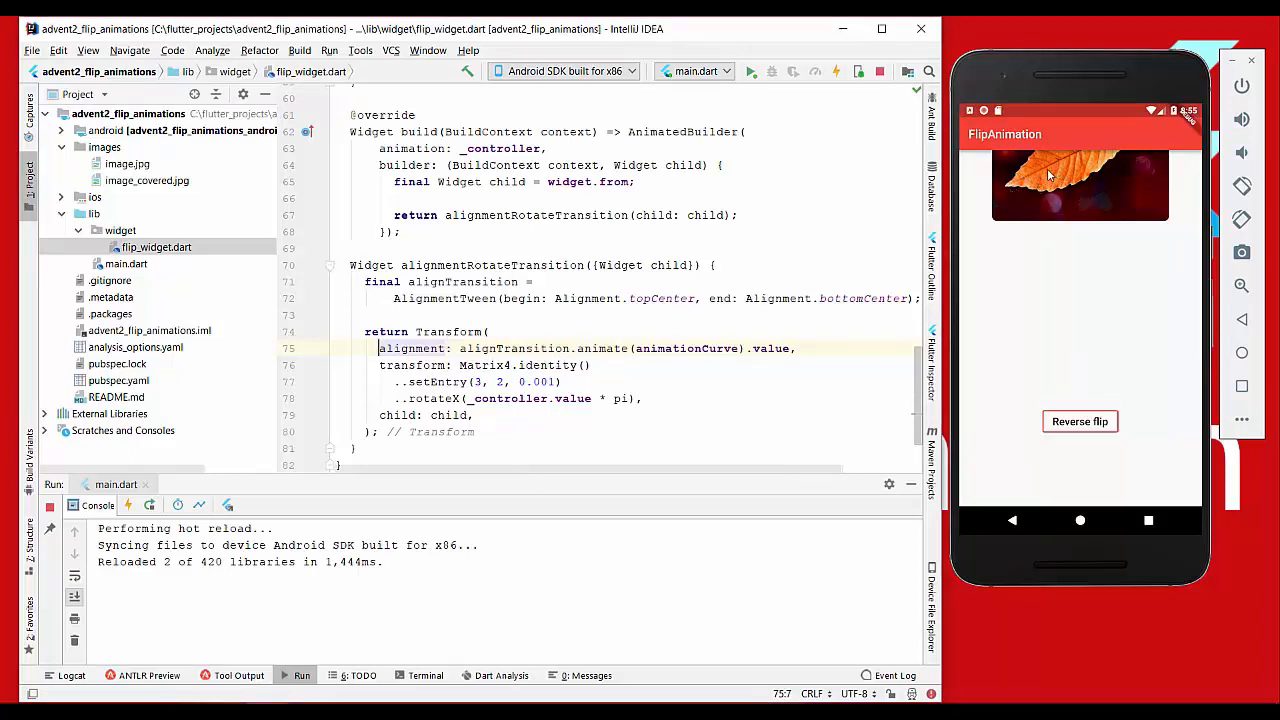
mouse_move(1108, 352)
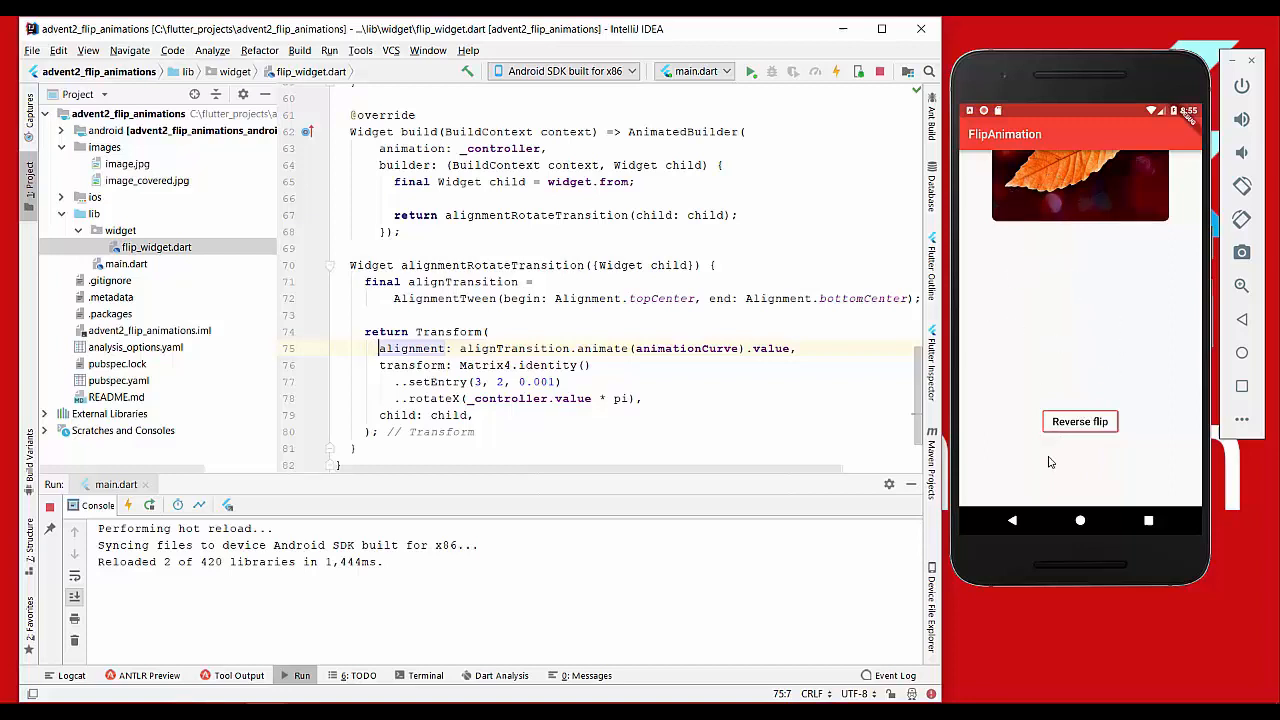
mouse_move(1060, 476)
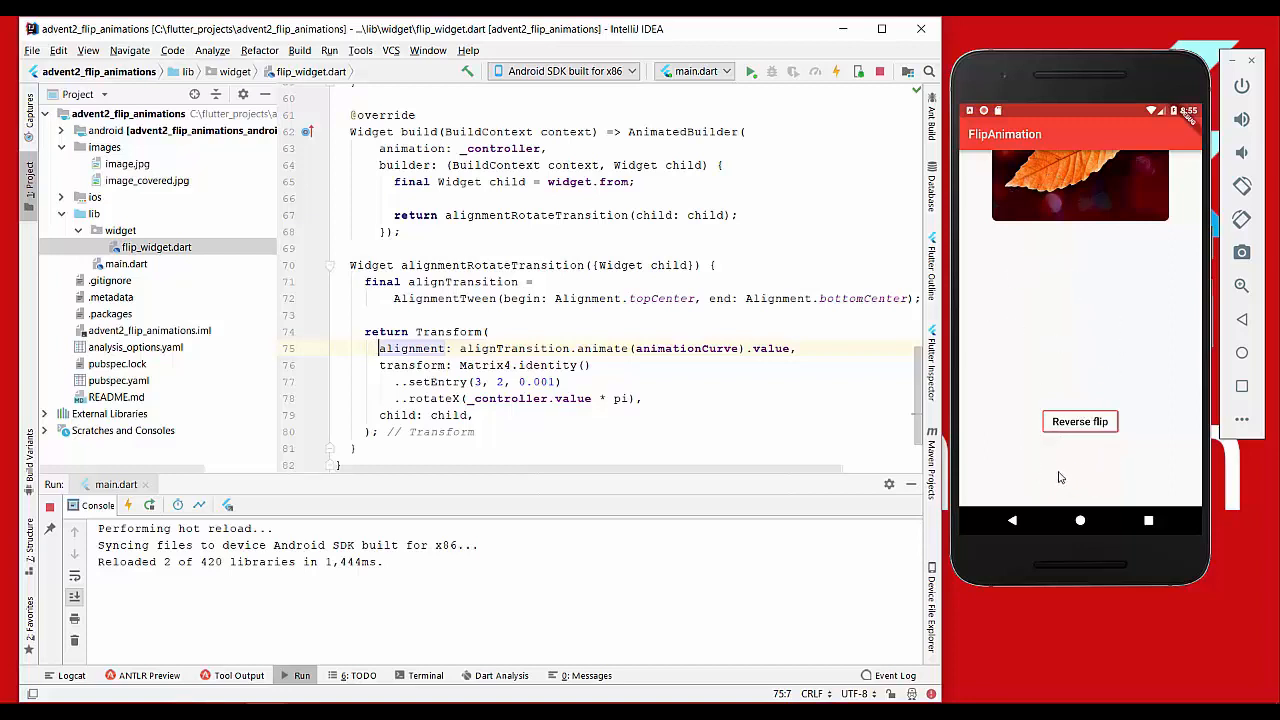
mouse_move(1080, 420)
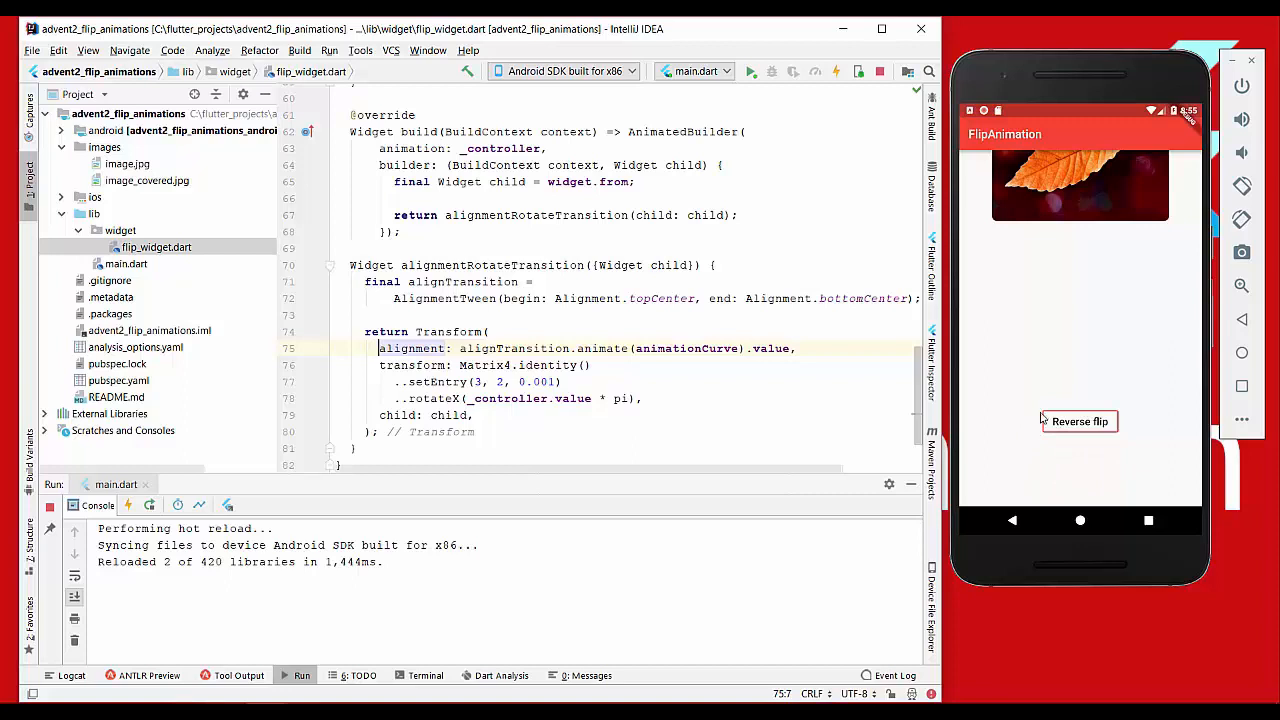
mouse_move(1040, 292)
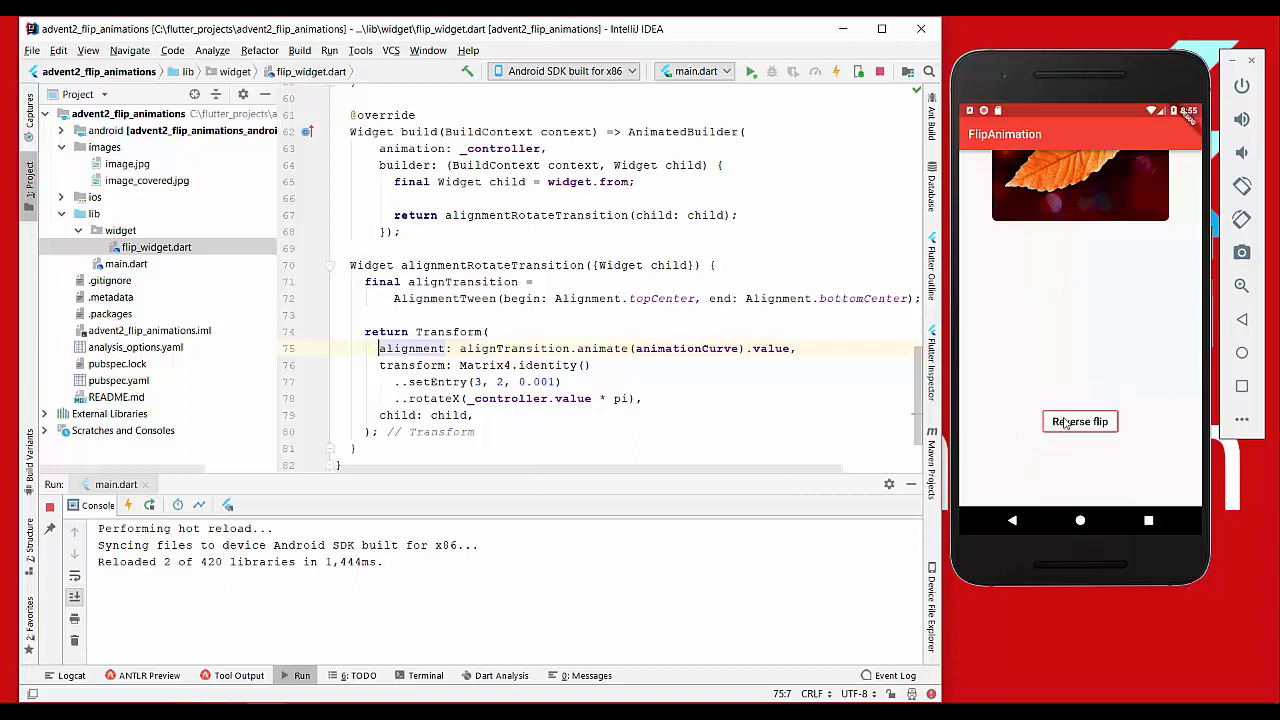
left_click(716, 380)
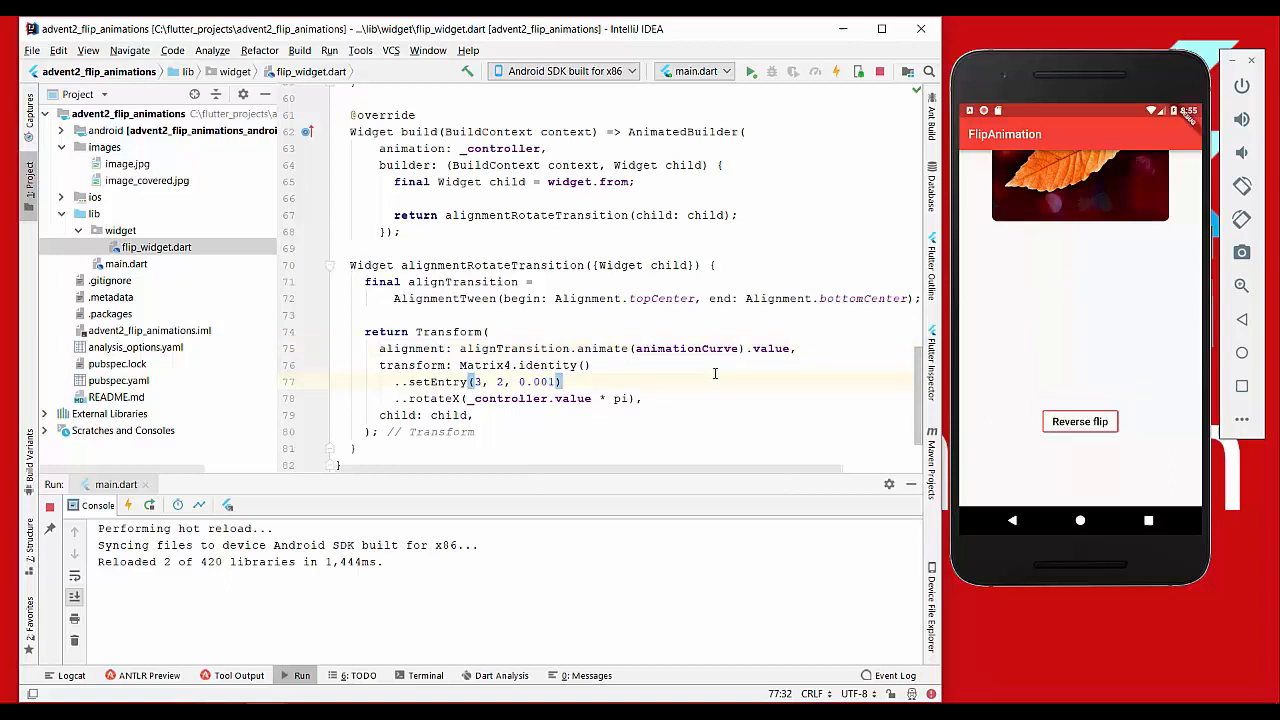
Hot restart, then run the card flip forward and back with the new alignment
left_click(1080, 420)
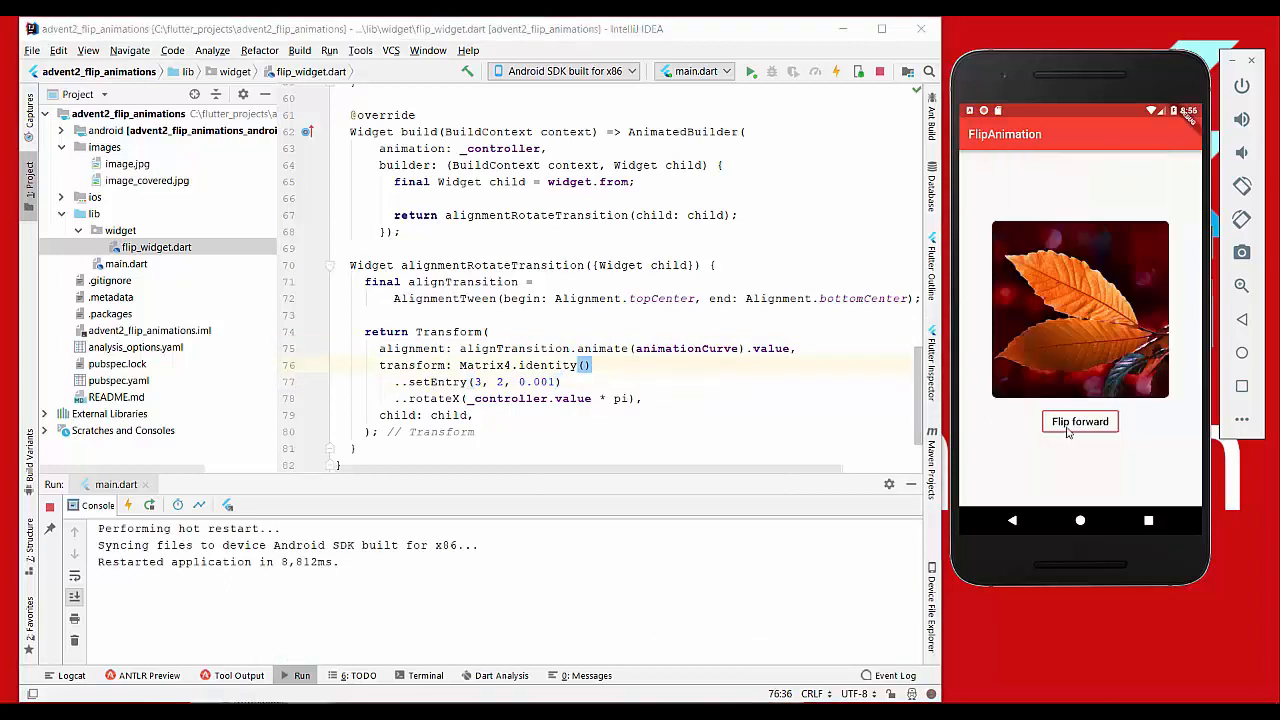
left_click(1080, 420)
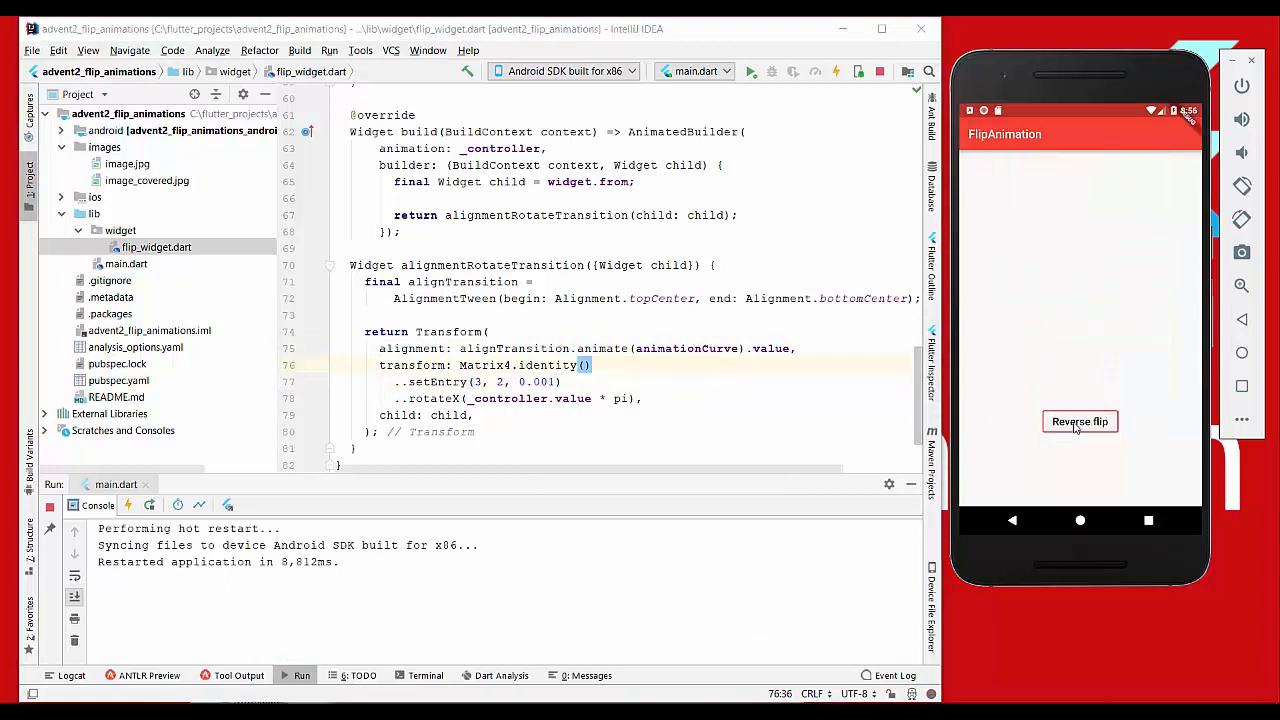
left_click(1080, 420)
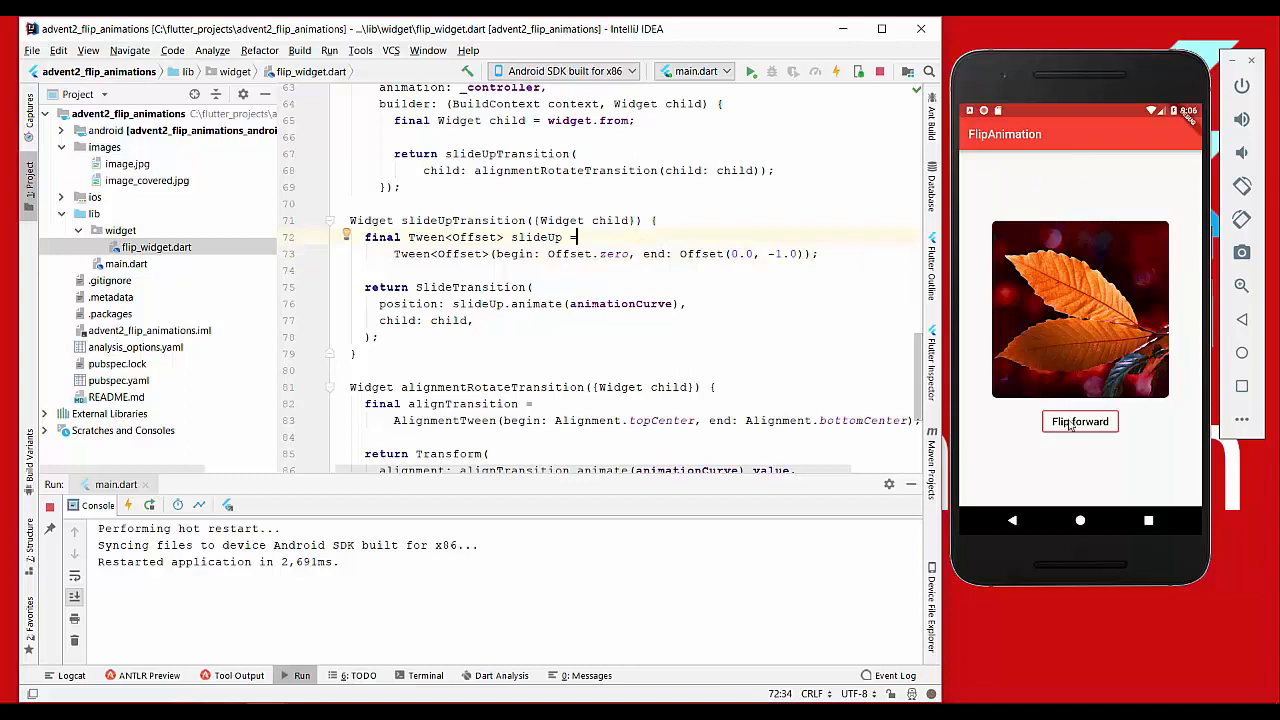
Test the forward flip with alignmentRotateTransition wrapped in the new slideUpTransition
left_click(1080, 420)
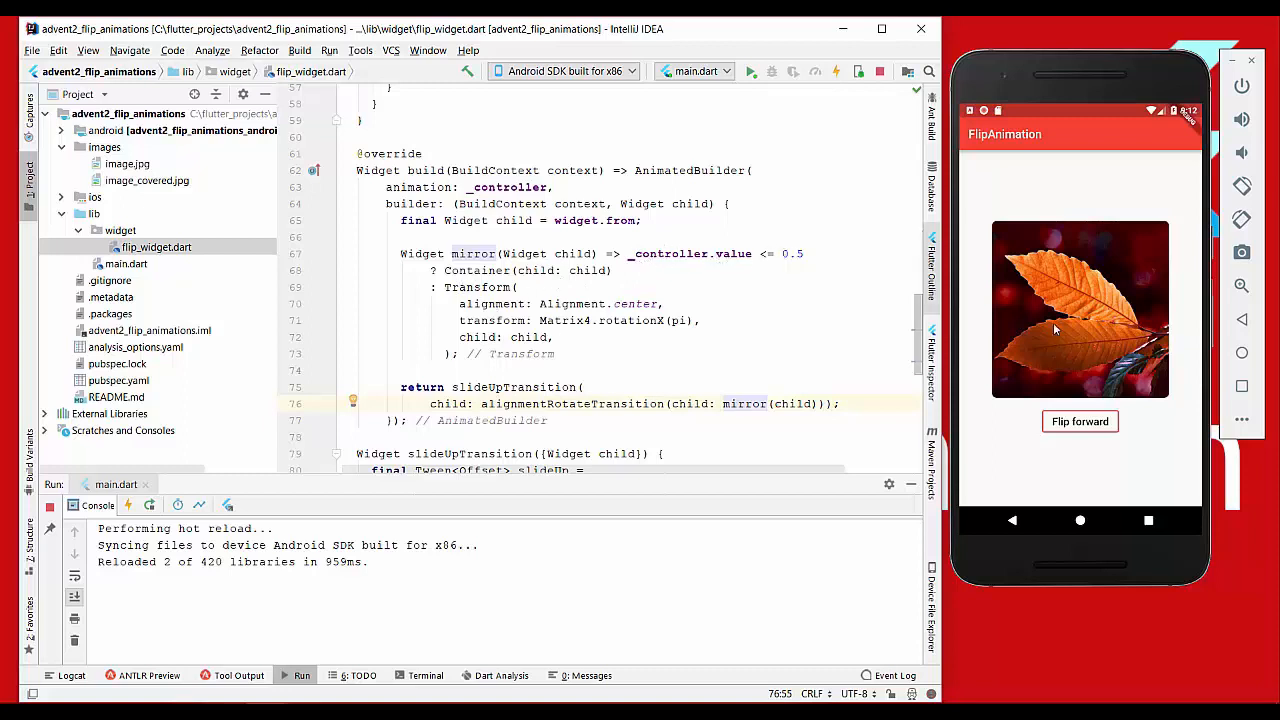
mouse_move(752, 336)
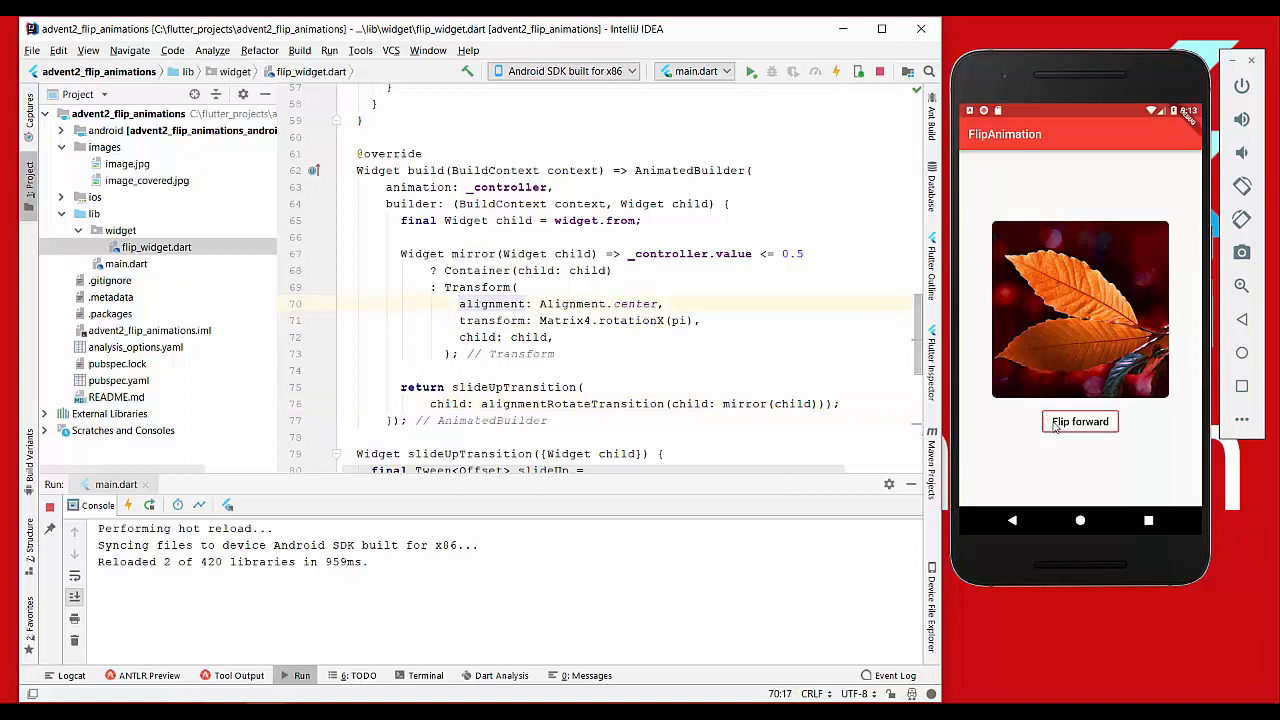
Flip the mirrored card forward and back repeatedly to check it ends upright via rotationX(pi)
left_click(1080, 420)
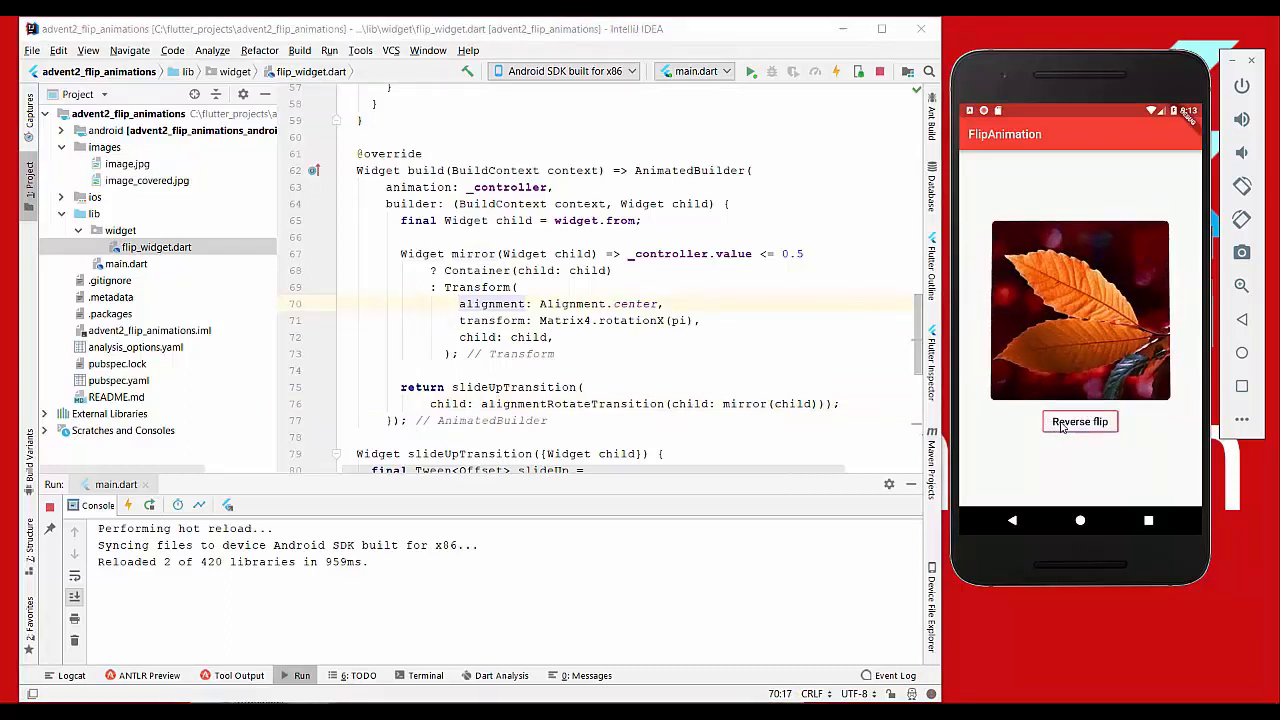
left_click(1080, 420)
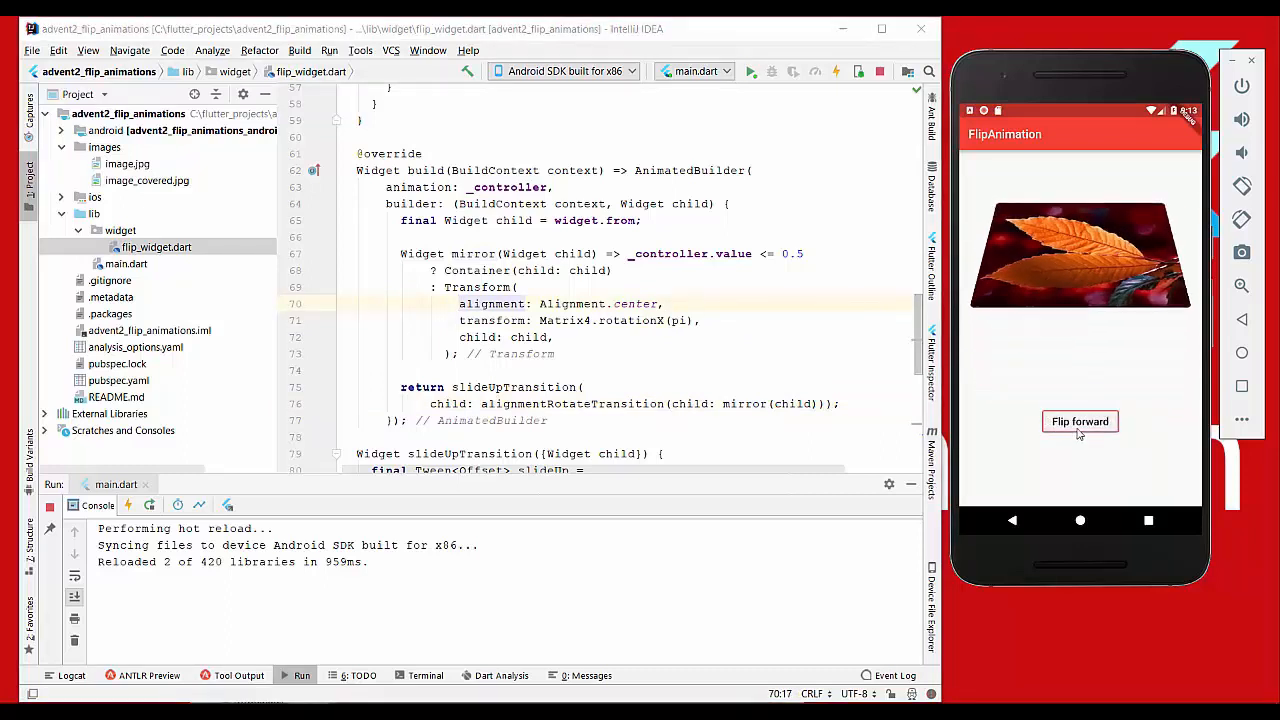
left_click(1080, 420)
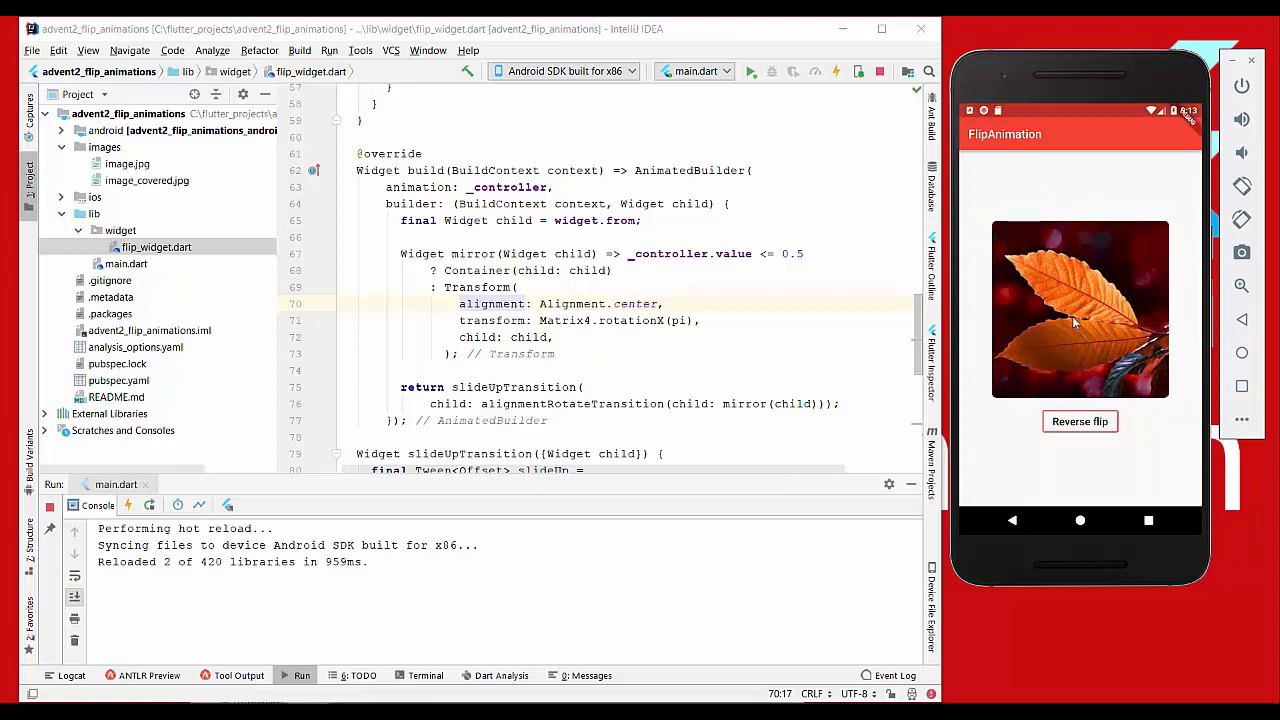
left_click(1080, 420)
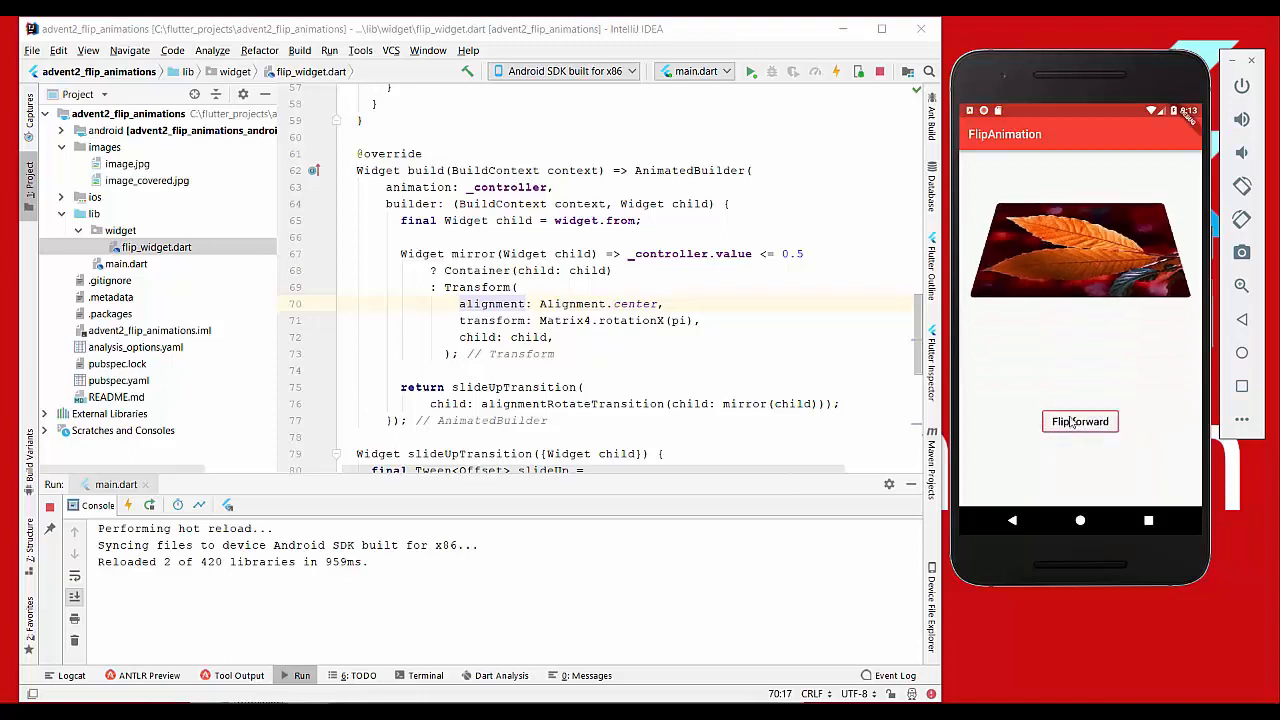
left_click(1080, 420)
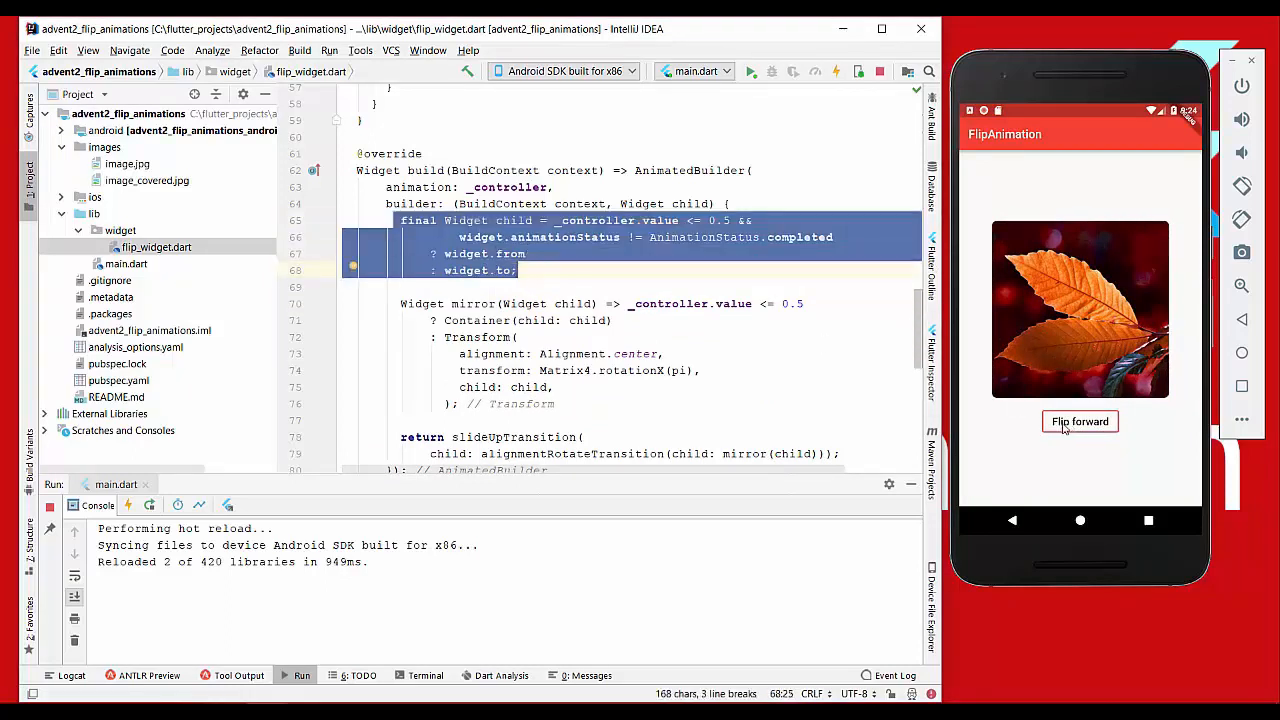
mouse_move(1084, 404)
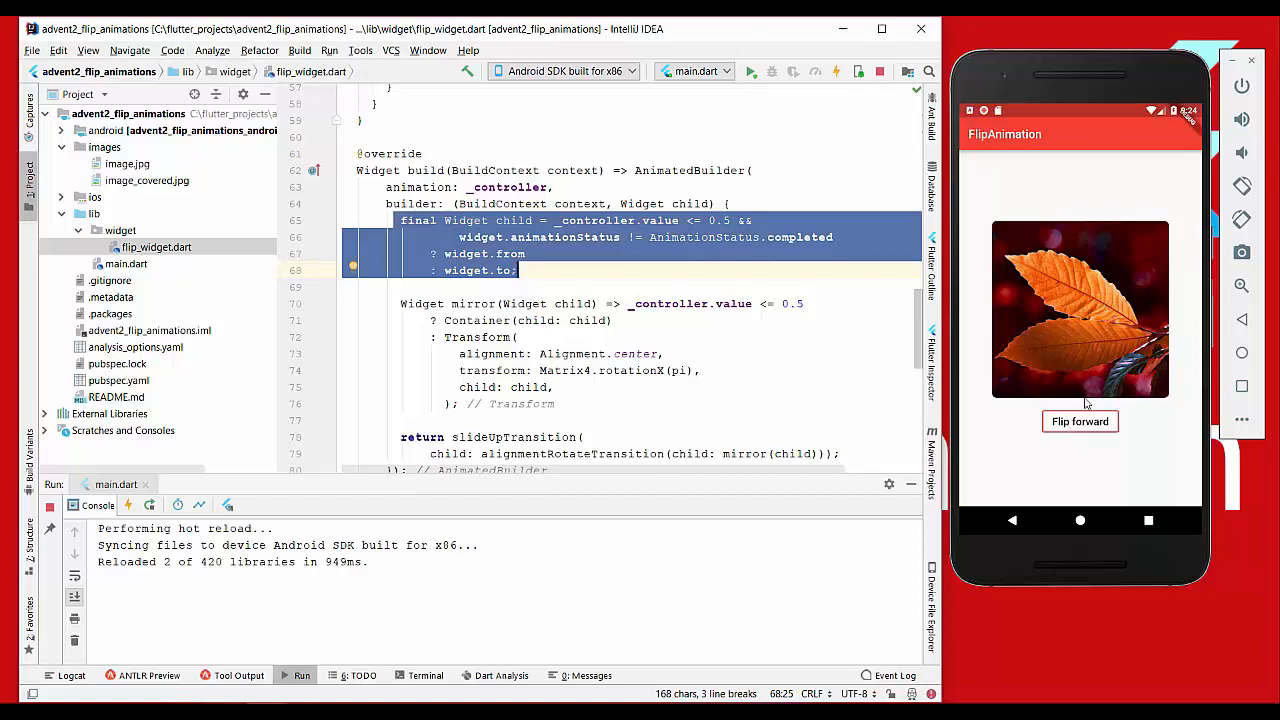
Flip forward to reveal the question-mark image, then back to the leaf
left_click(1080, 420)
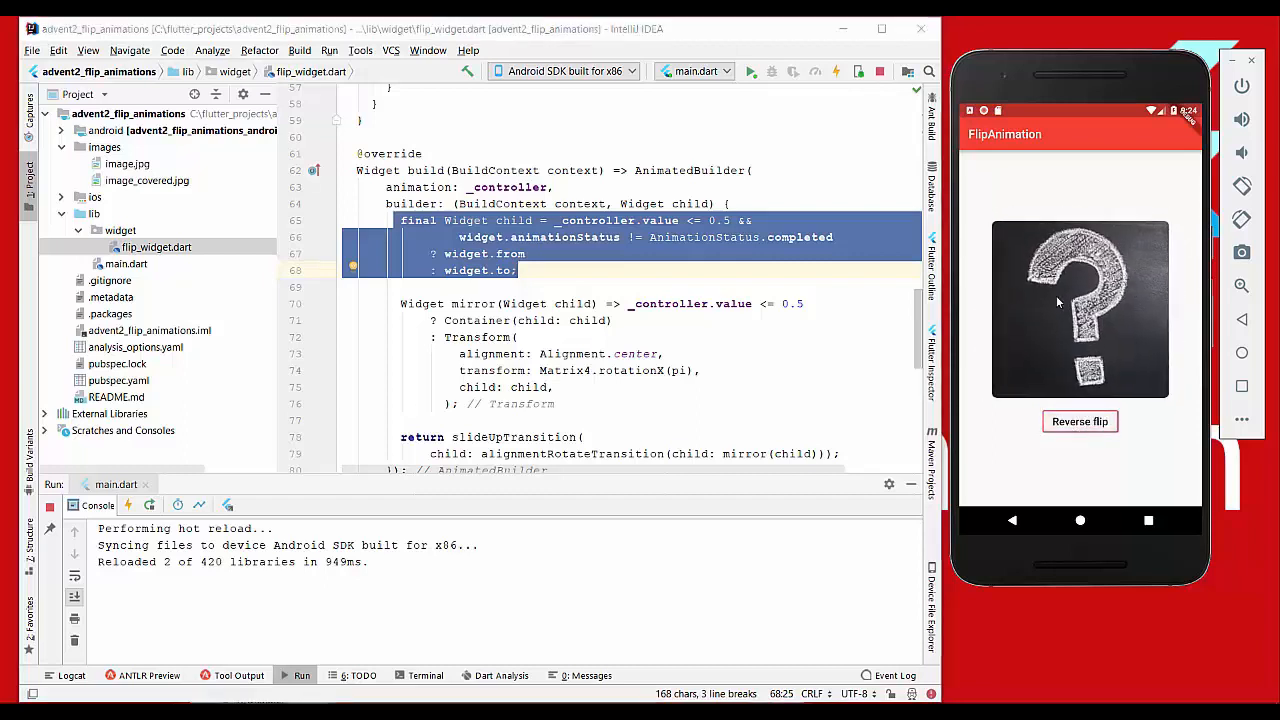
left_click(1080, 420)
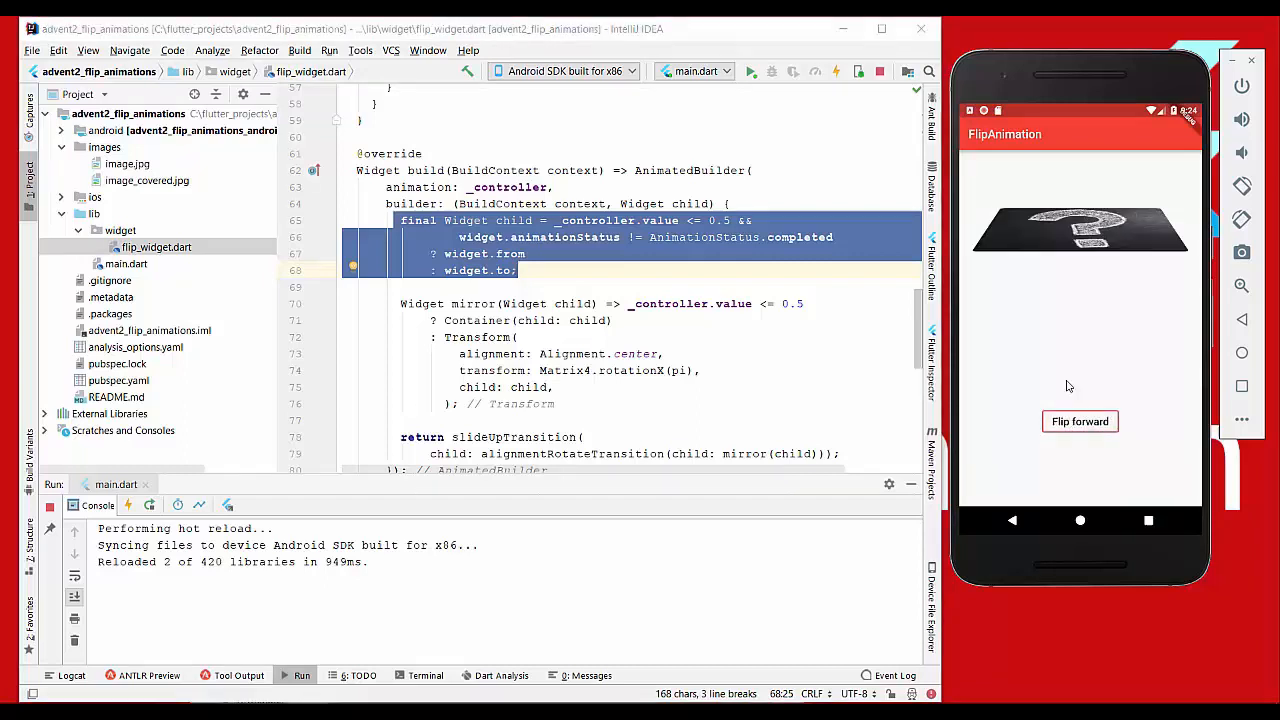
left_click(1080, 420)
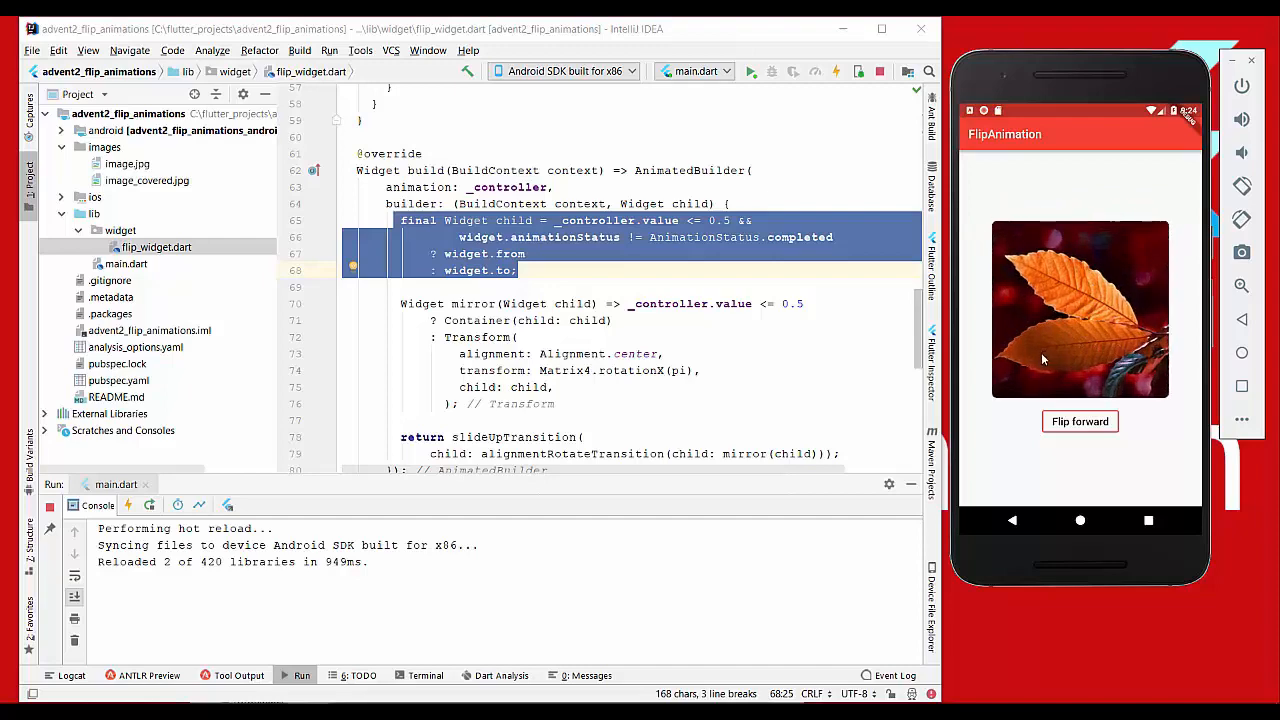